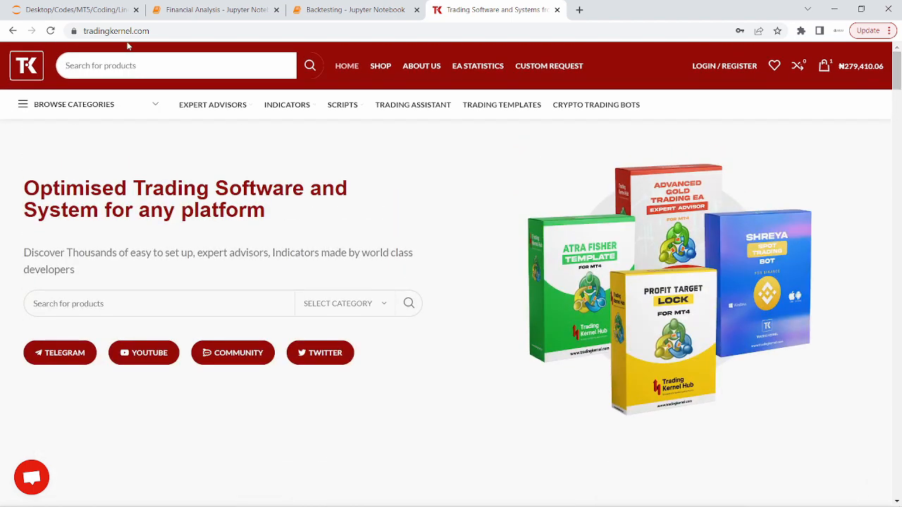
# Step: Go from the Trading Kernel home page to The Most Wanted EA for MT5 product page
pyautogui.click(116, 31)
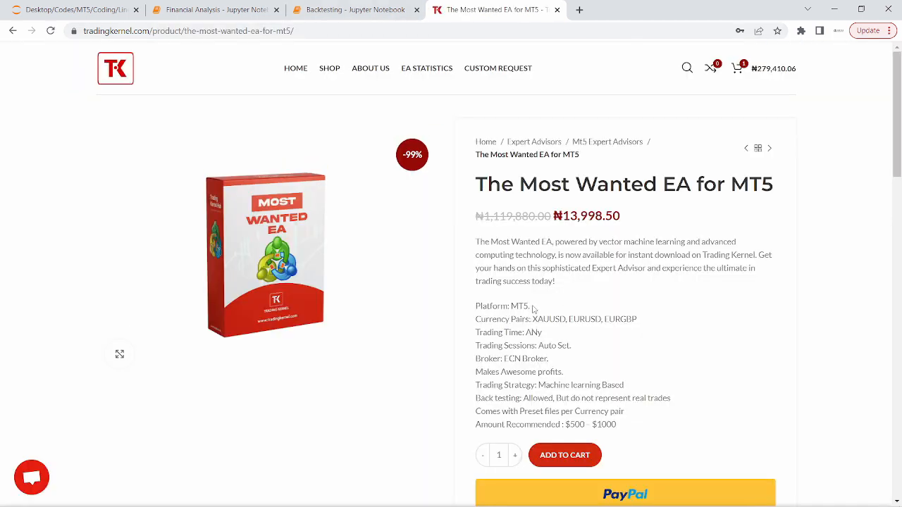
pyautogui.doubleClick(518, 306)
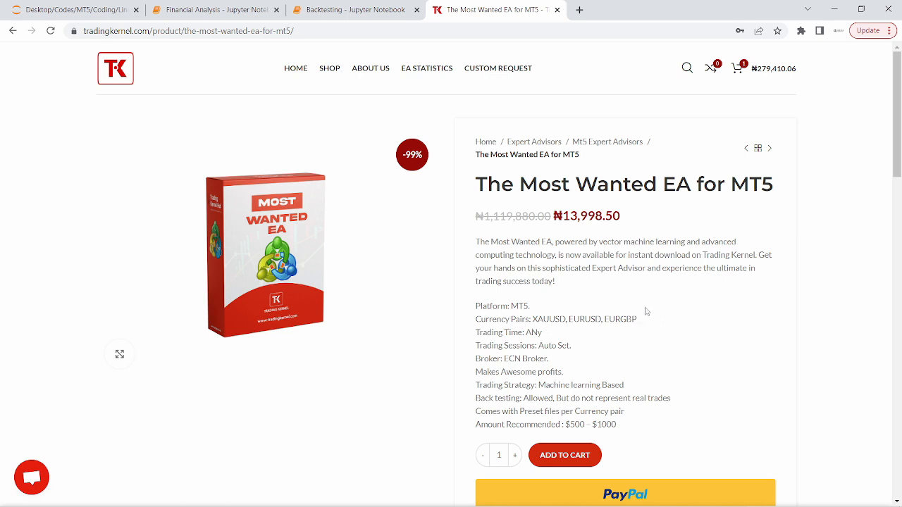
pyautogui.moveTo(539, 318)
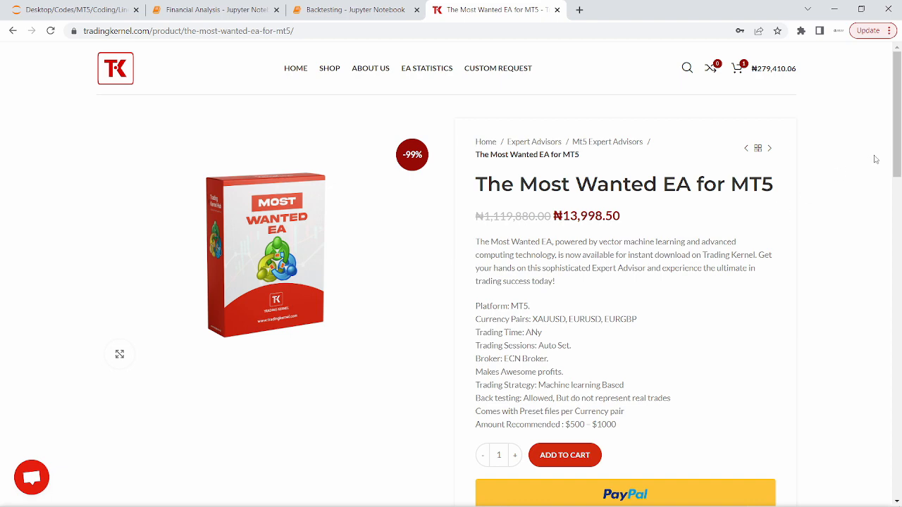
pyautogui.scroll(-3)
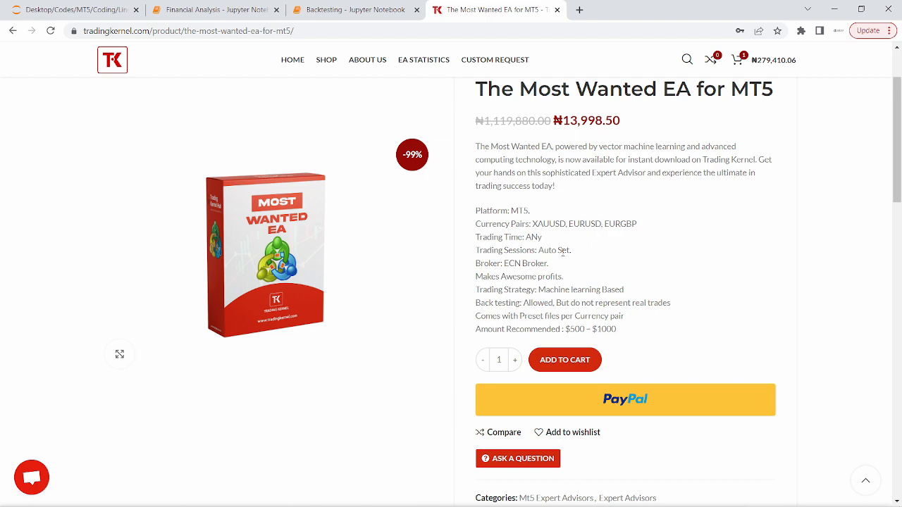
pyautogui.scroll(3)
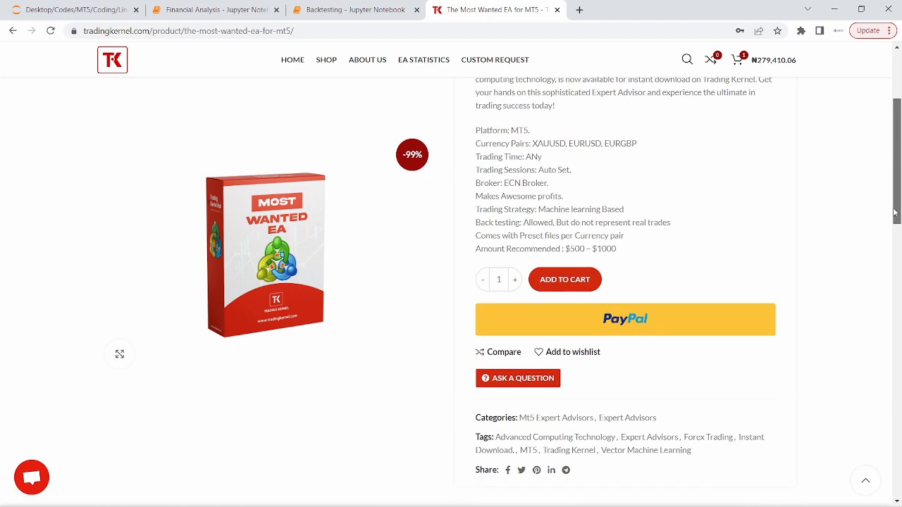
pyautogui.scroll(-3)
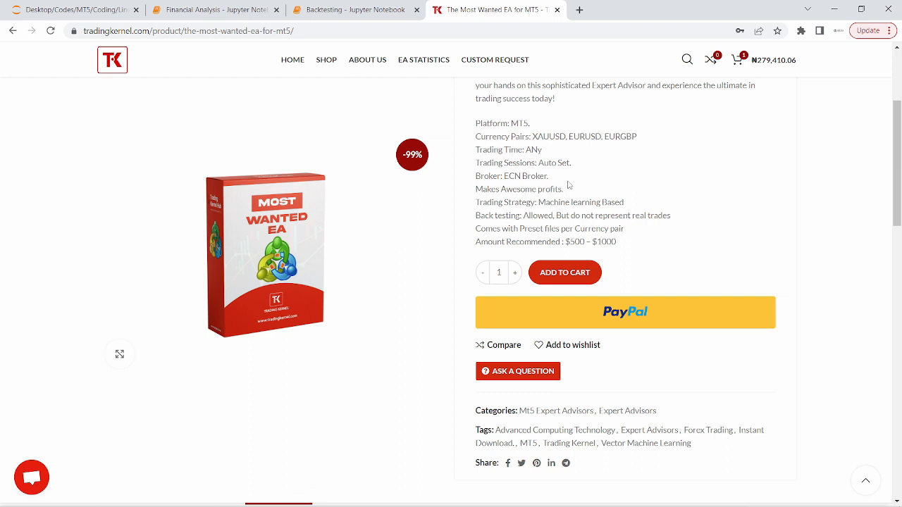
pyautogui.moveTo(557, 184)
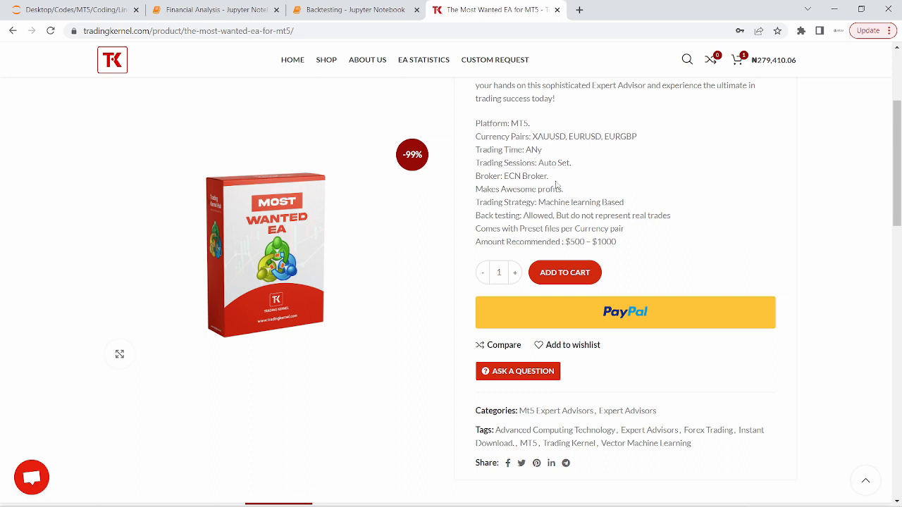
pyautogui.moveTo(536, 186)
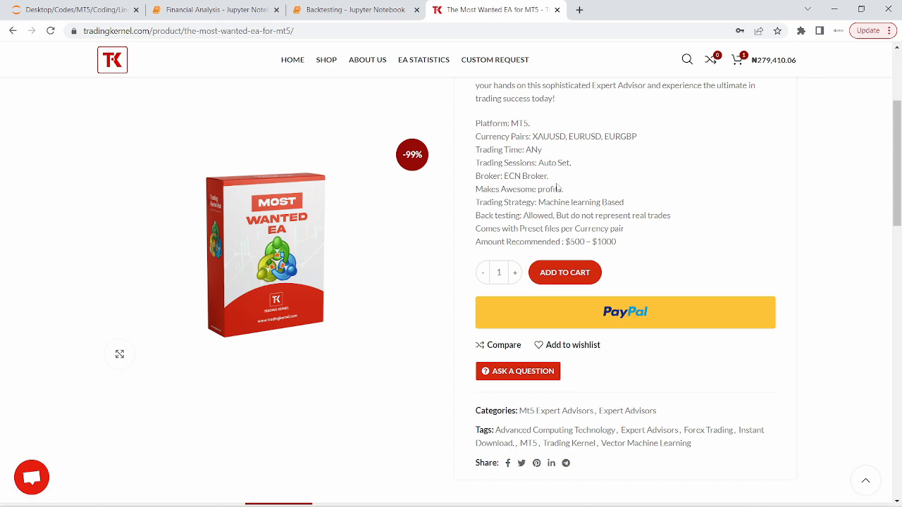
pyautogui.moveTo(626, 203)
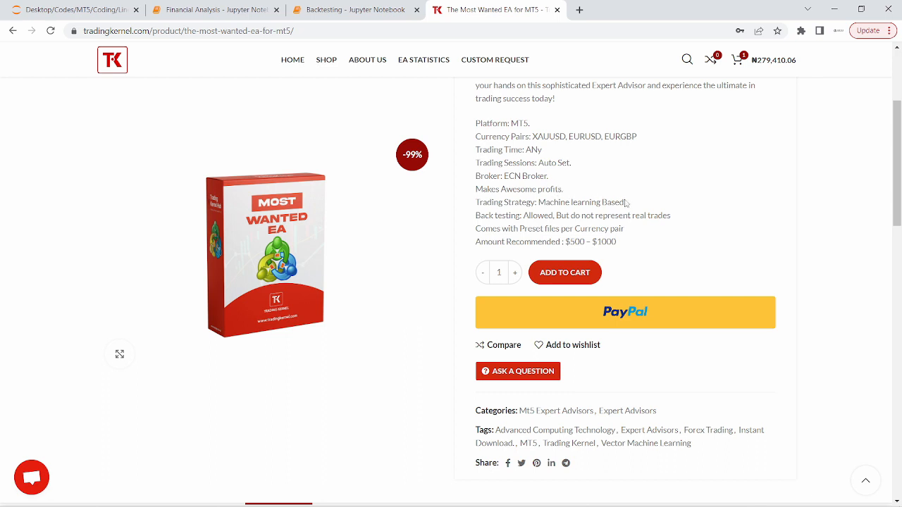
pyautogui.doubleClick(581, 203)
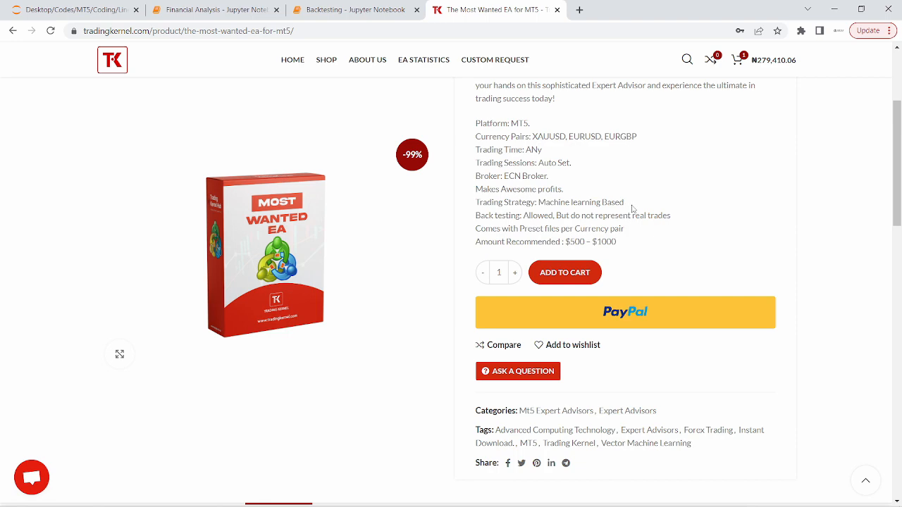
pyautogui.scroll(3)
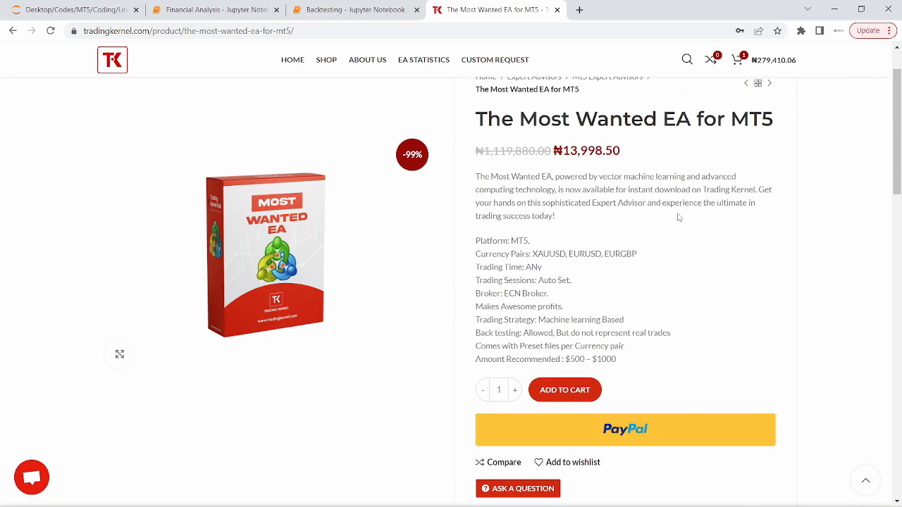
pyautogui.scroll(-3)
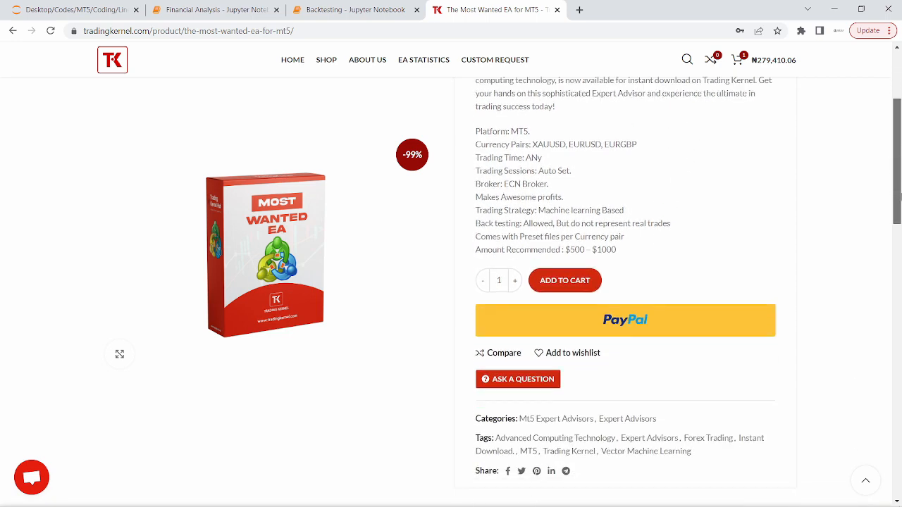
pyautogui.scroll(-3)
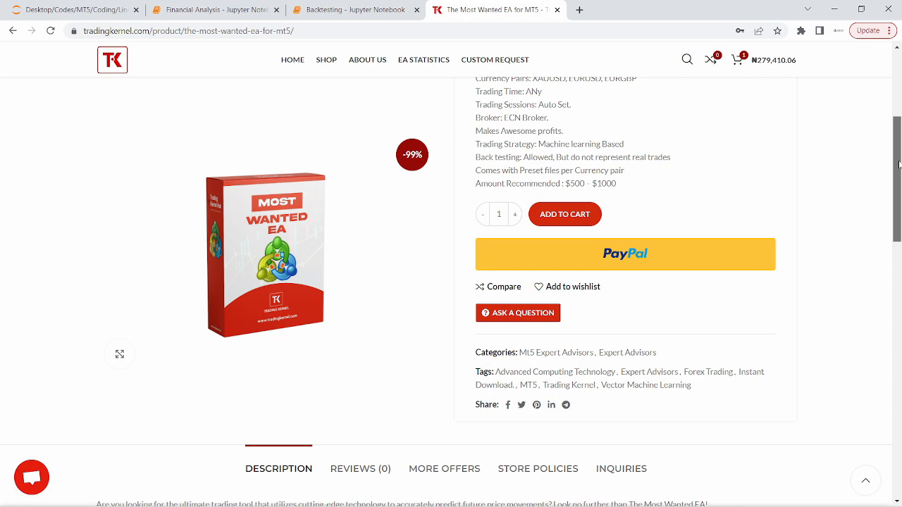
# Step: Scroll down through the product page to read the Description section
pyautogui.scroll(-3)
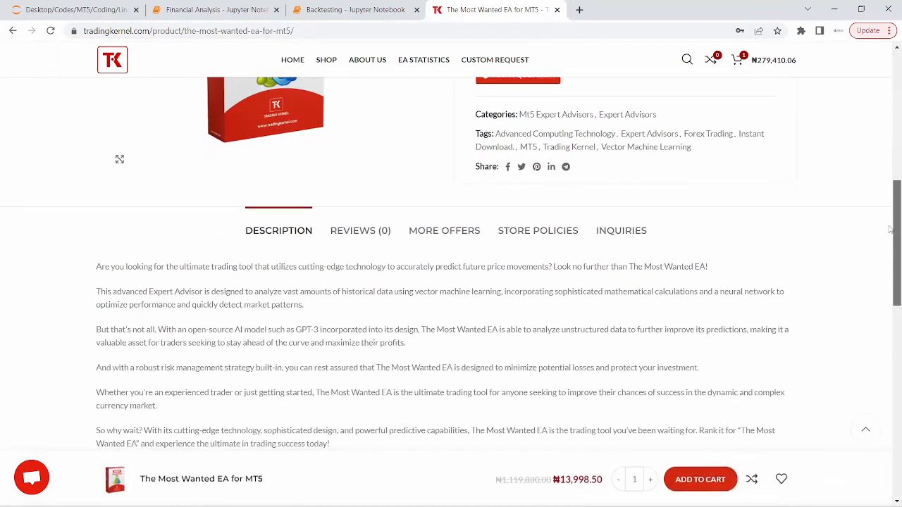
pyautogui.scroll(-3)
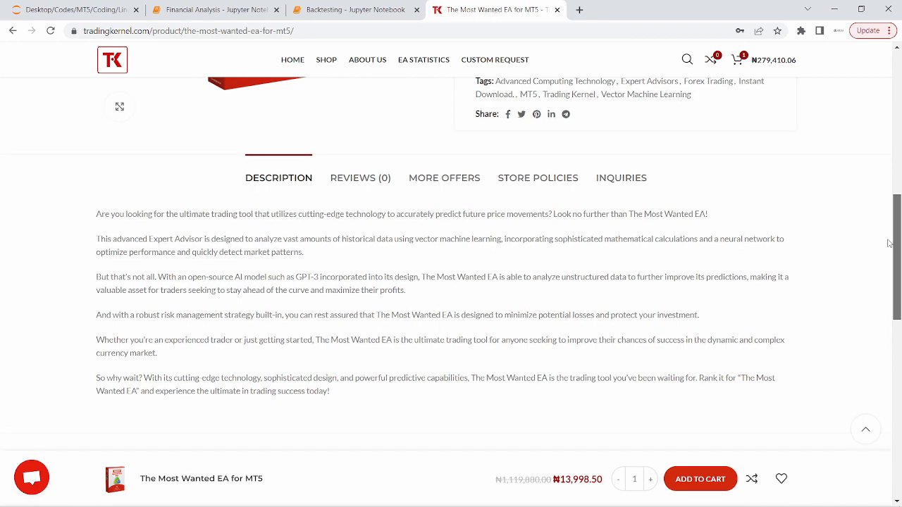
pyautogui.scroll(-3)
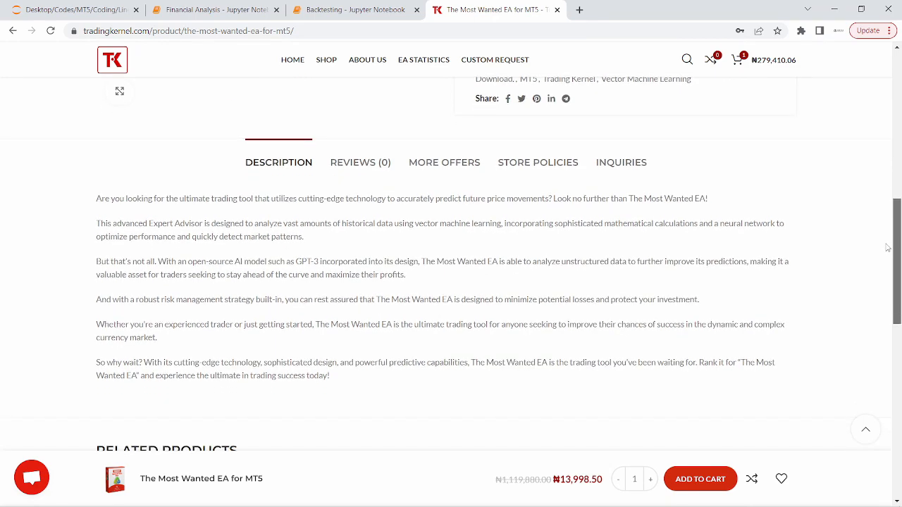
pyautogui.scroll(-3)
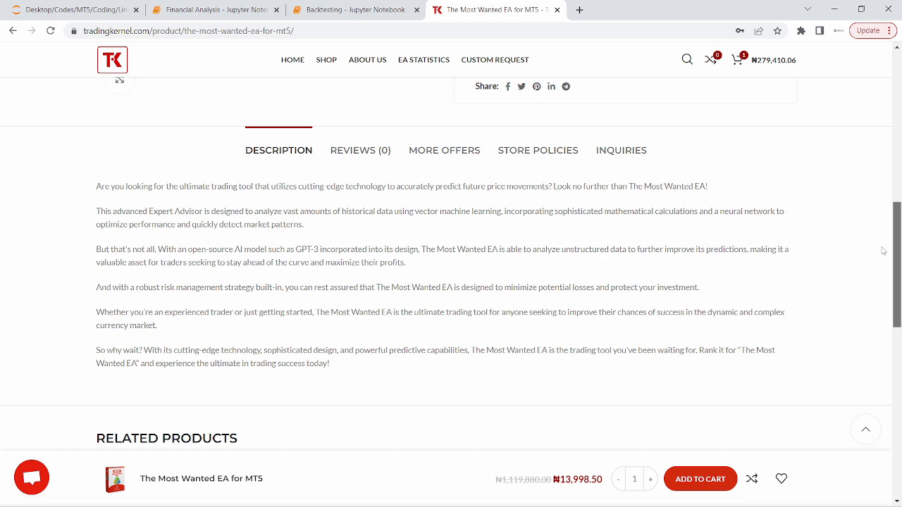
pyautogui.moveTo(801, 261)
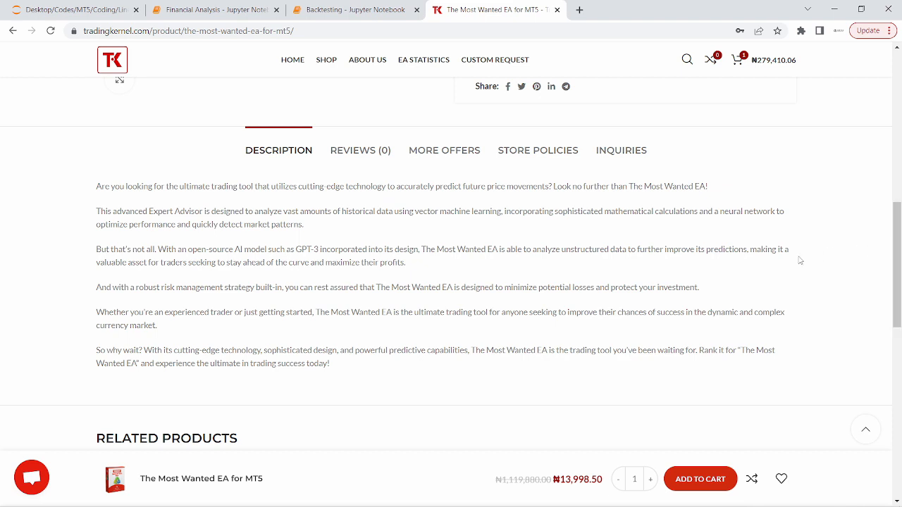
pyautogui.moveTo(797, 247)
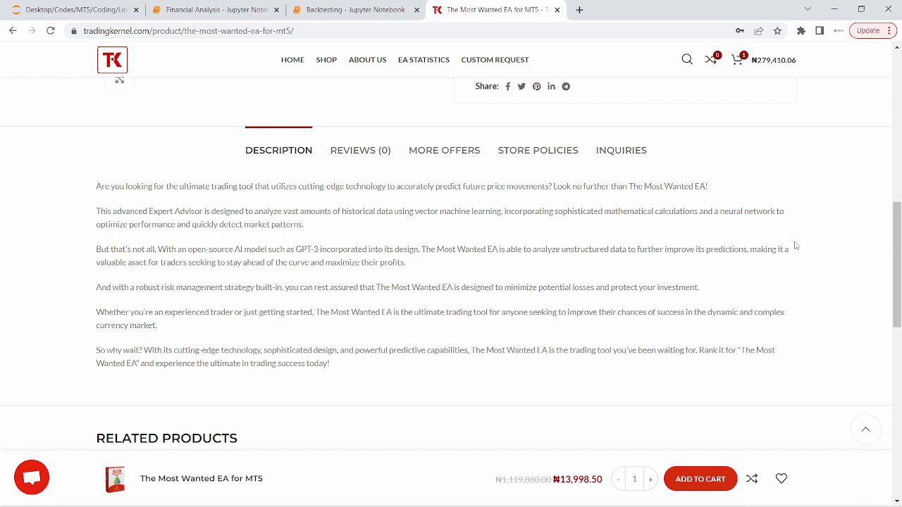
pyautogui.moveTo(495, 236)
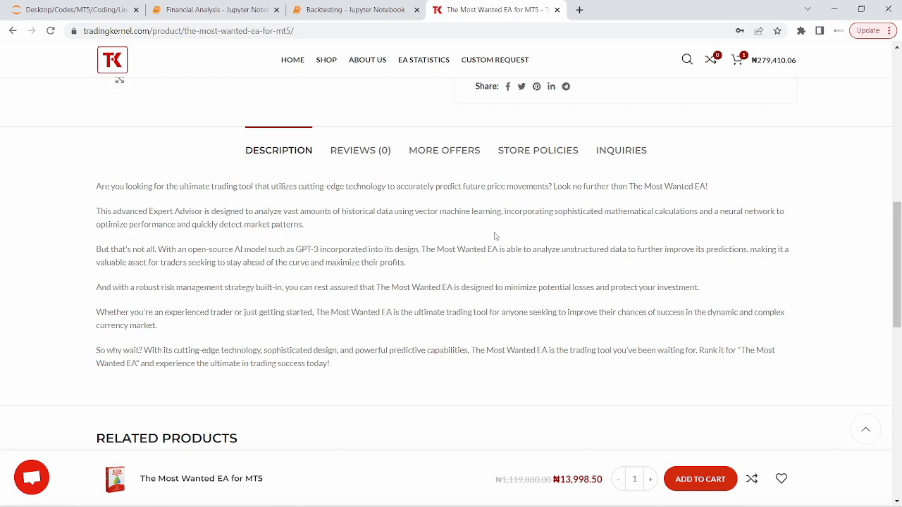
pyautogui.moveTo(479, 239)
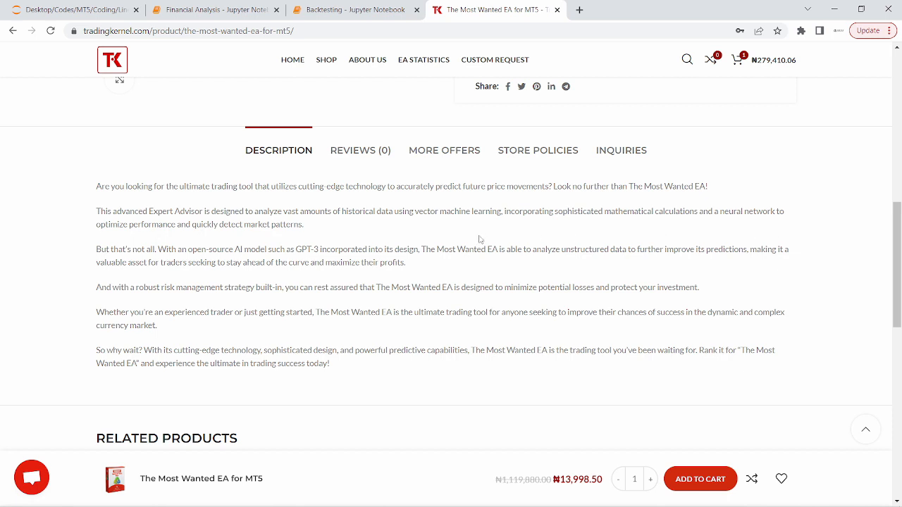
pyautogui.moveTo(437, 273)
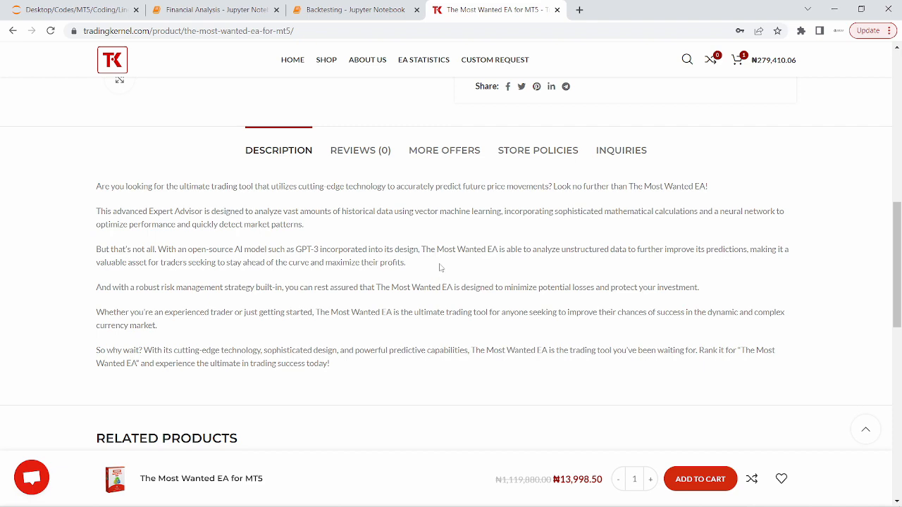
pyautogui.scroll(-3)
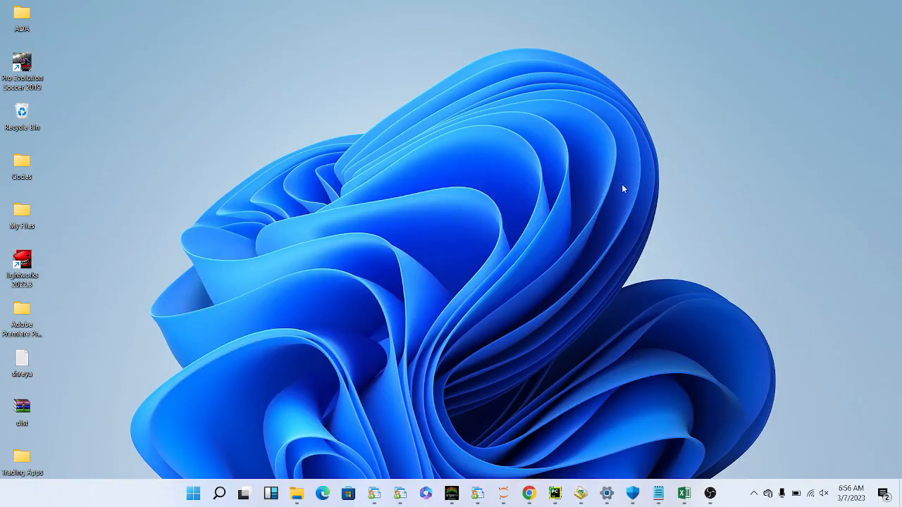
# Step: Open The Most Wanted MTS folder and look inside its DLL folder with the version ZIP archive
pyautogui.click(298, 493)
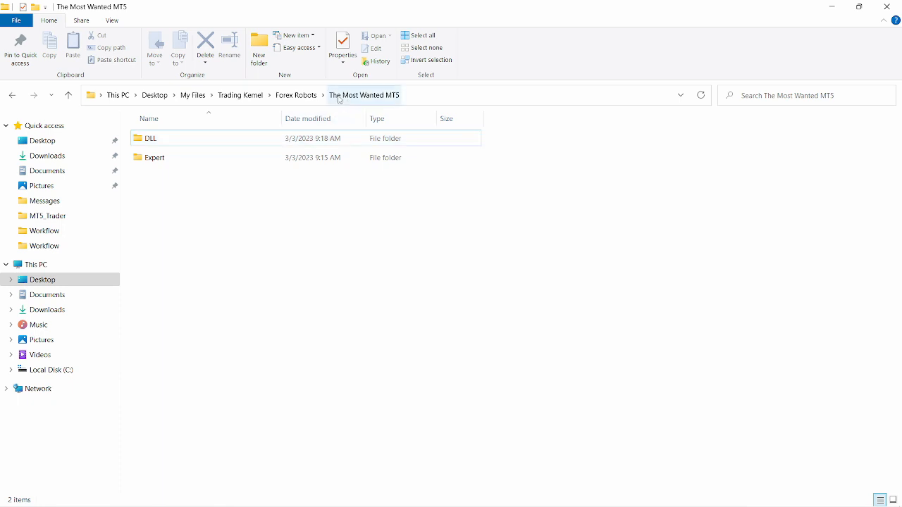
pyautogui.click(149, 138)
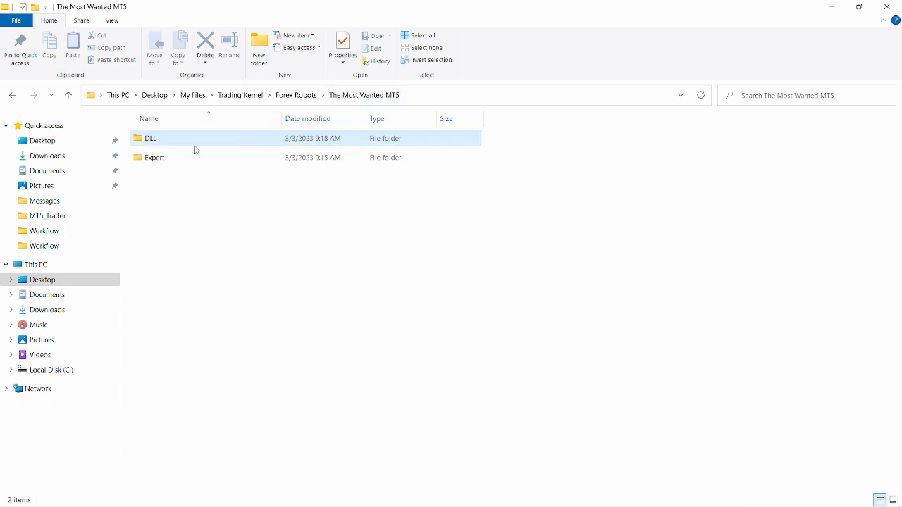
pyautogui.moveTo(181, 149)
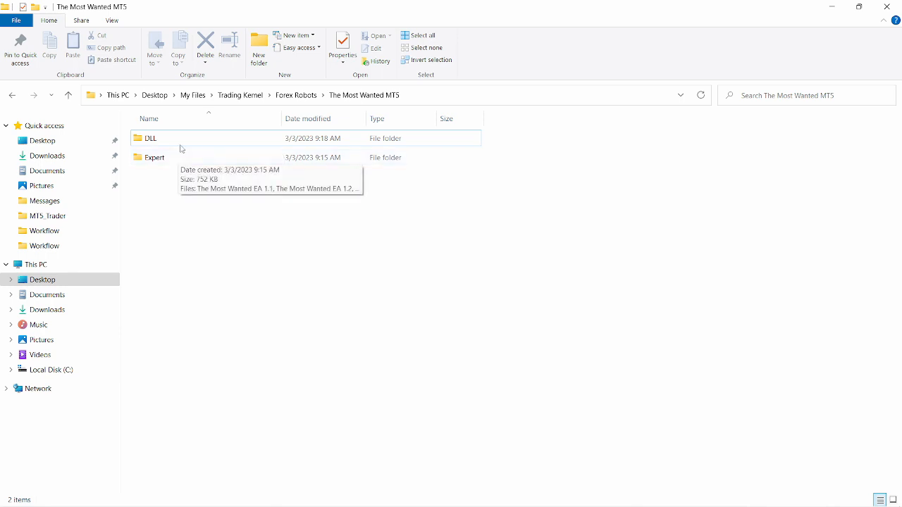
pyautogui.doubleClick(151, 138)
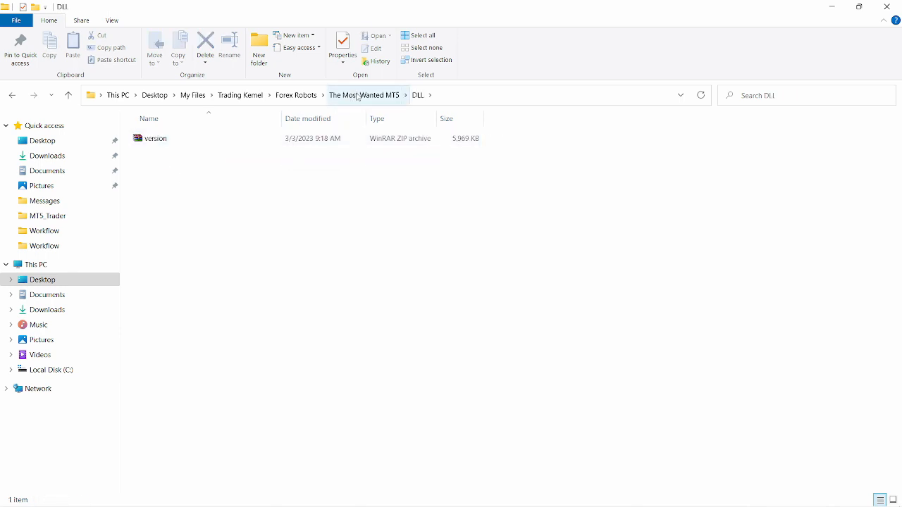
pyautogui.click(422, 95)
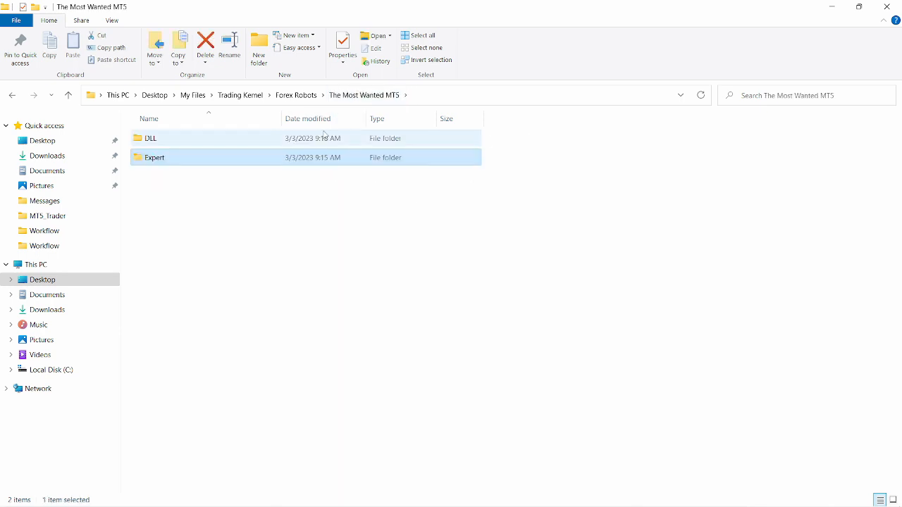
pyautogui.doubleClick(151, 138)
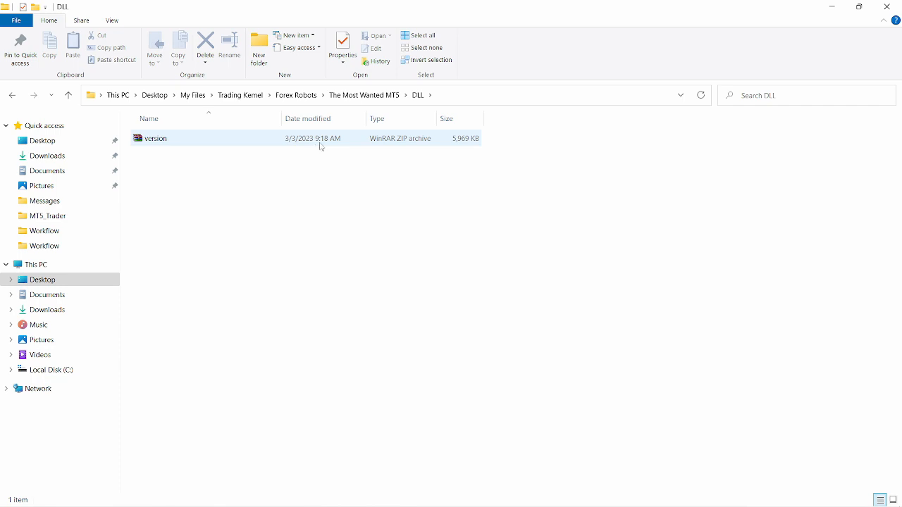
pyautogui.moveTo(358, 144)
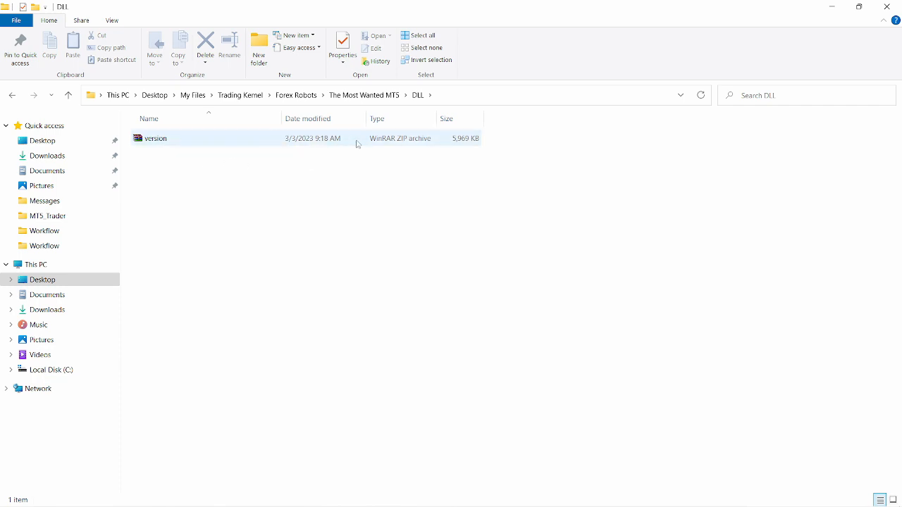
# Step: Return to The Most Wanted MTS folder and go into the Expert folder with the three EA files
pyautogui.click(421, 95)
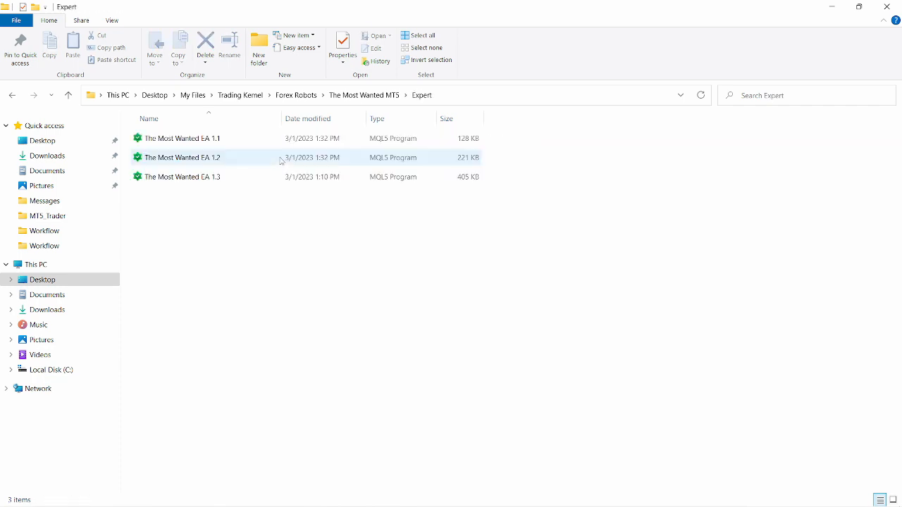
pyautogui.click(182, 138)
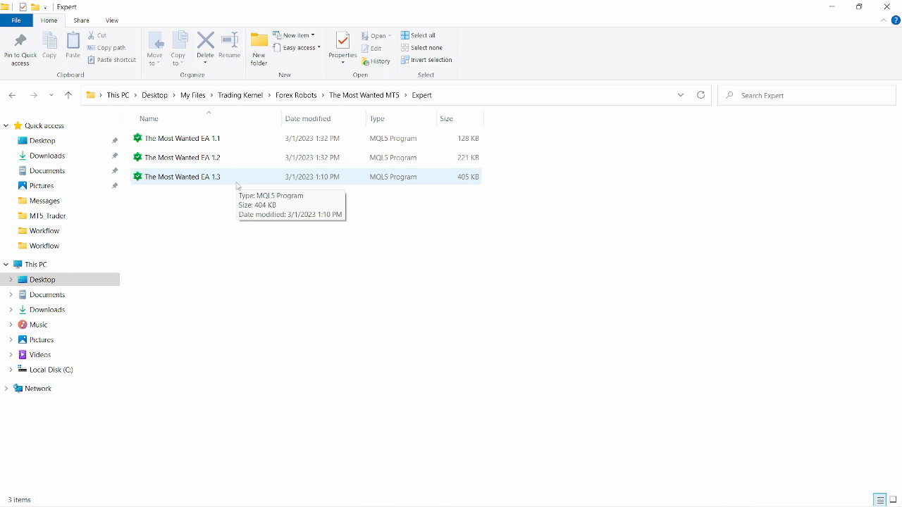
pyautogui.moveTo(307, 192)
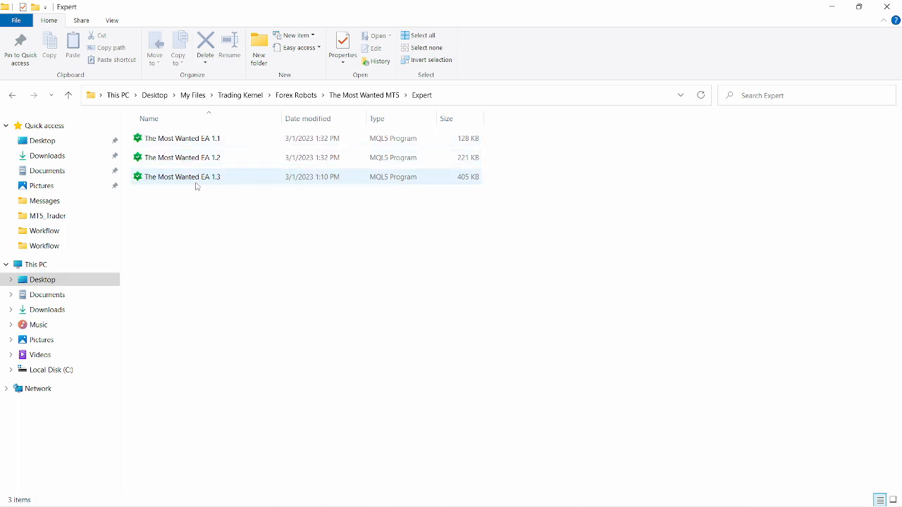
pyautogui.moveTo(223, 182)
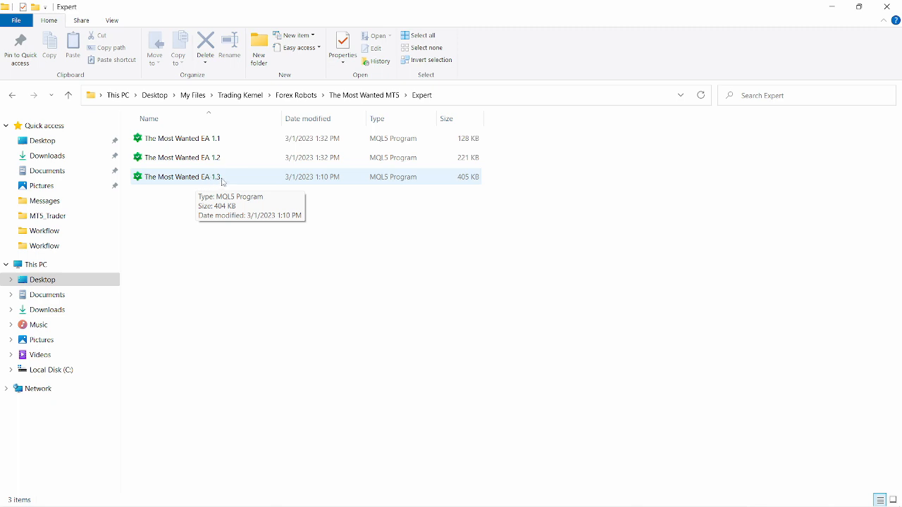
pyautogui.moveTo(226, 176)
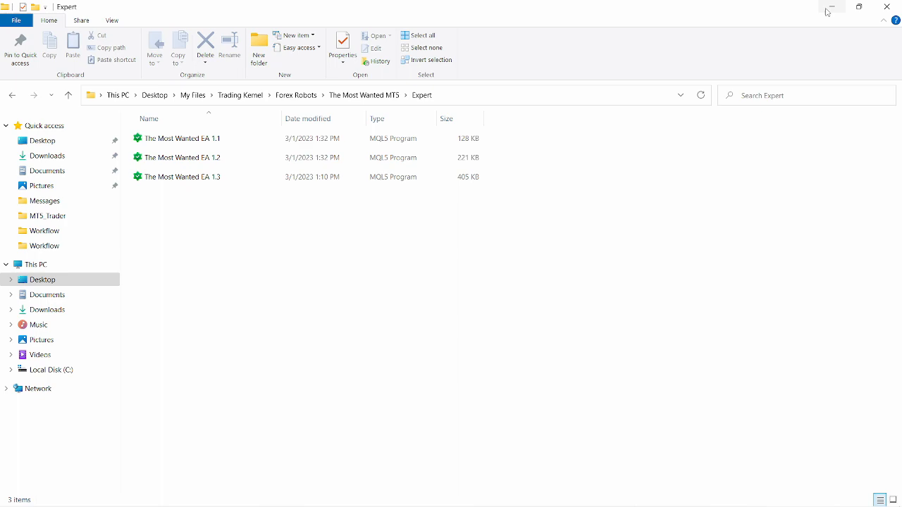
pyautogui.moveTo(573, 482)
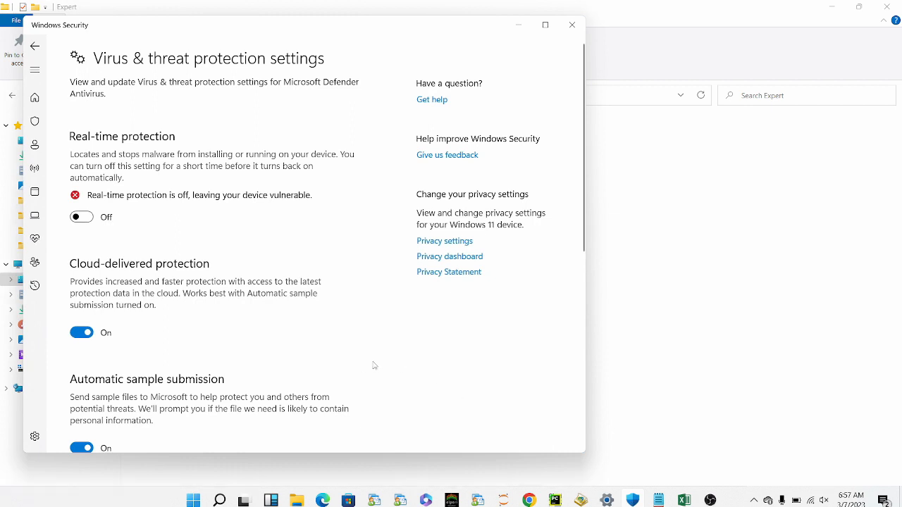
pyautogui.moveTo(203, 62)
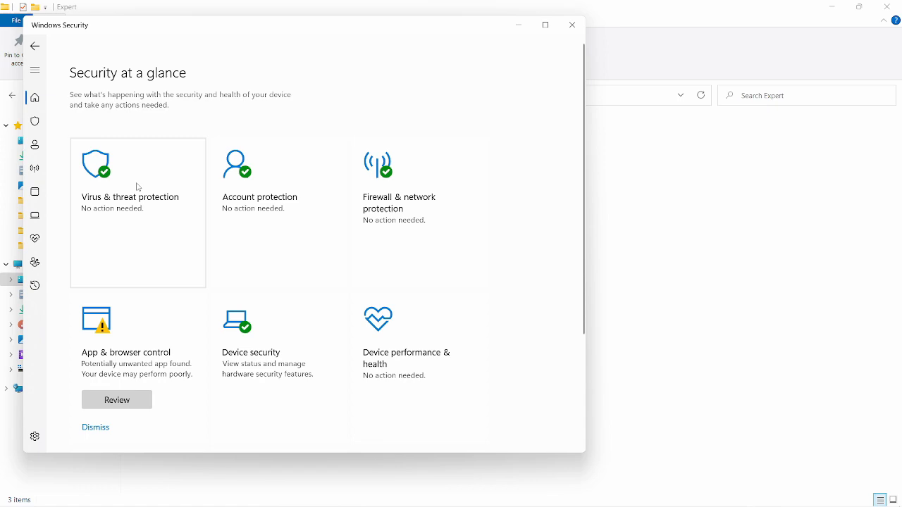
pyautogui.moveTo(126, 186)
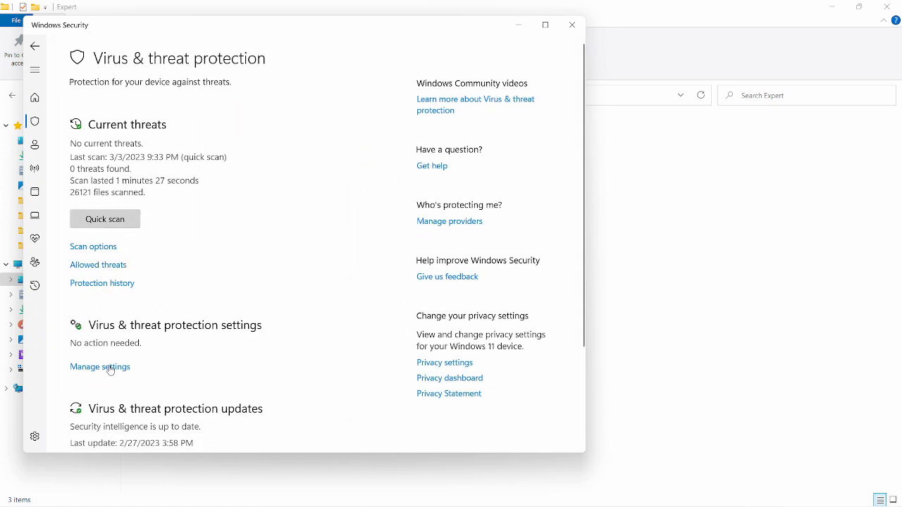
# Step: Check Virus & threat protection shows Real-time protection Off, then minimize Windows Security
pyautogui.click(99, 366)
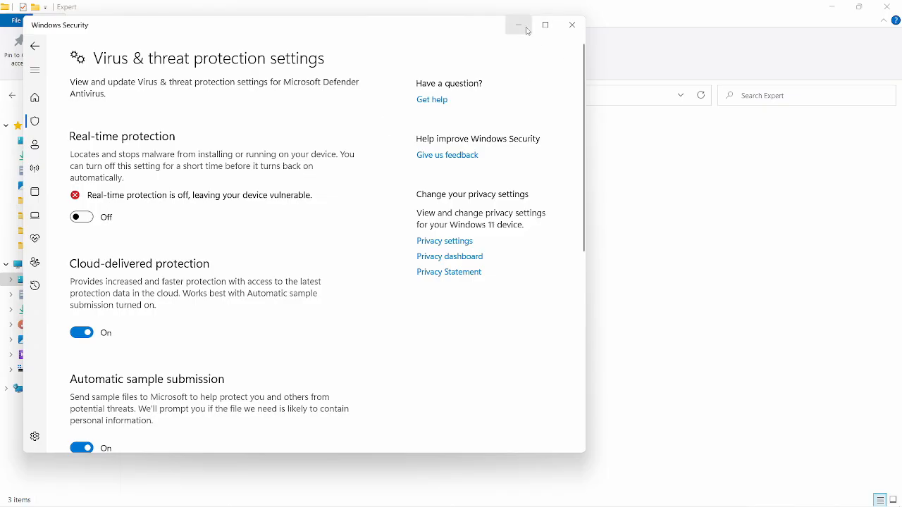
pyautogui.click(519, 26)
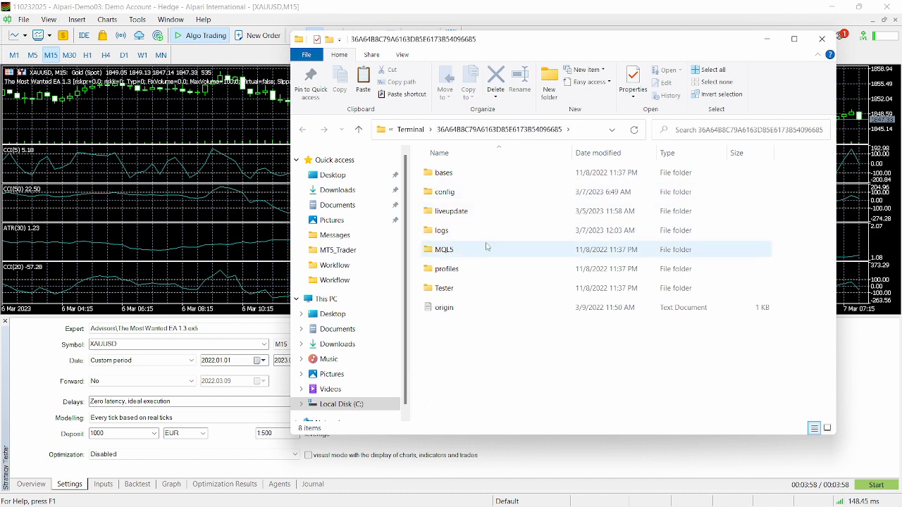
# Step: Paste the three EA files into MQL5 > Experts > Advisors, replacing the same-named copies
pyautogui.doubleClick(445, 250)
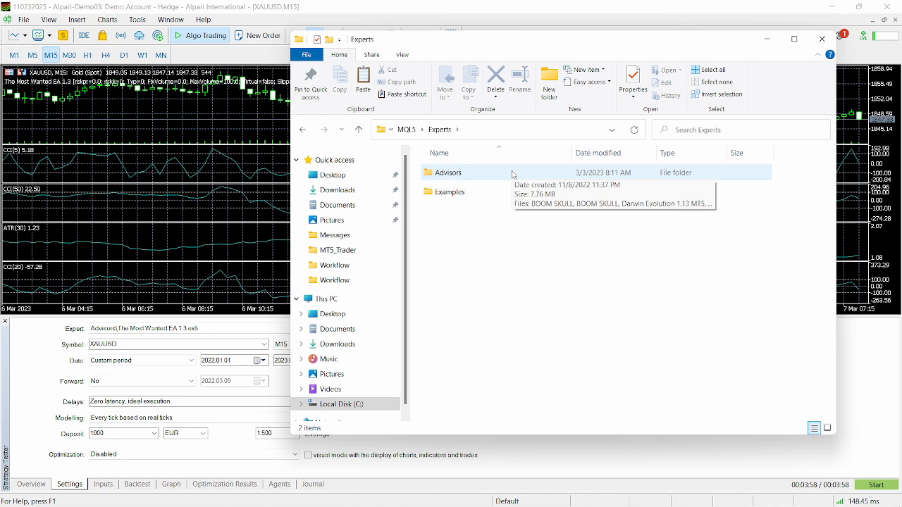
pyautogui.doubleClick(448, 172)
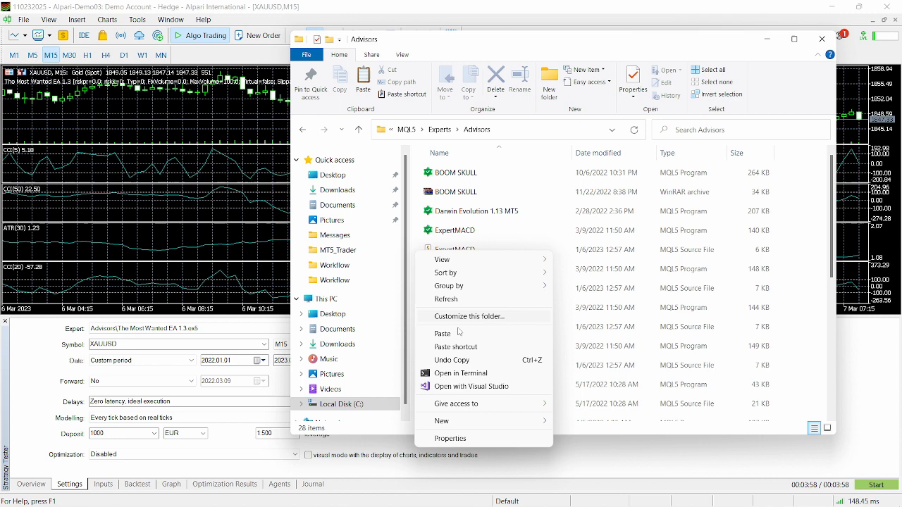
pyautogui.click(442, 332)
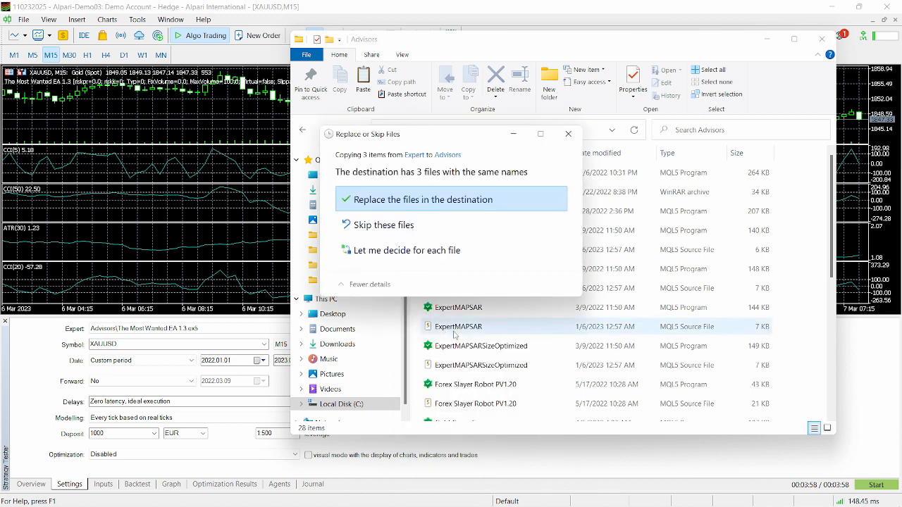
pyautogui.click(426, 200)
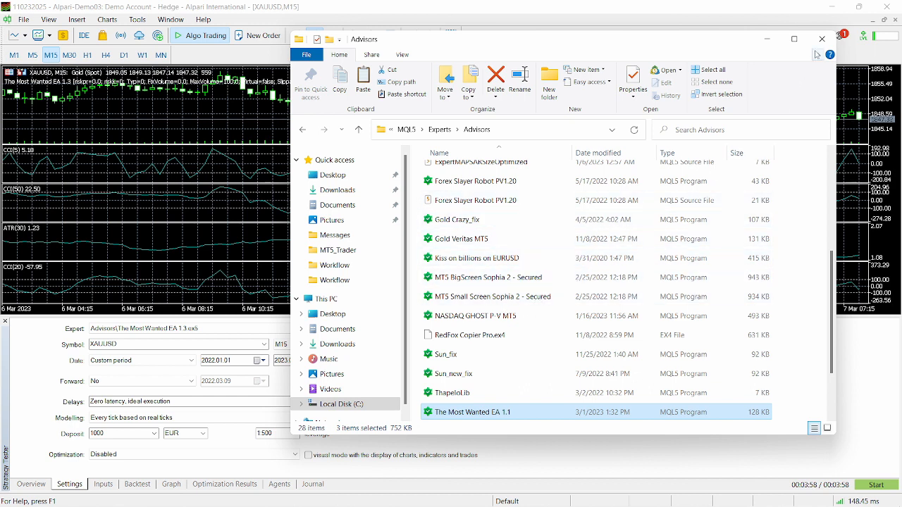
pyautogui.click(821, 40)
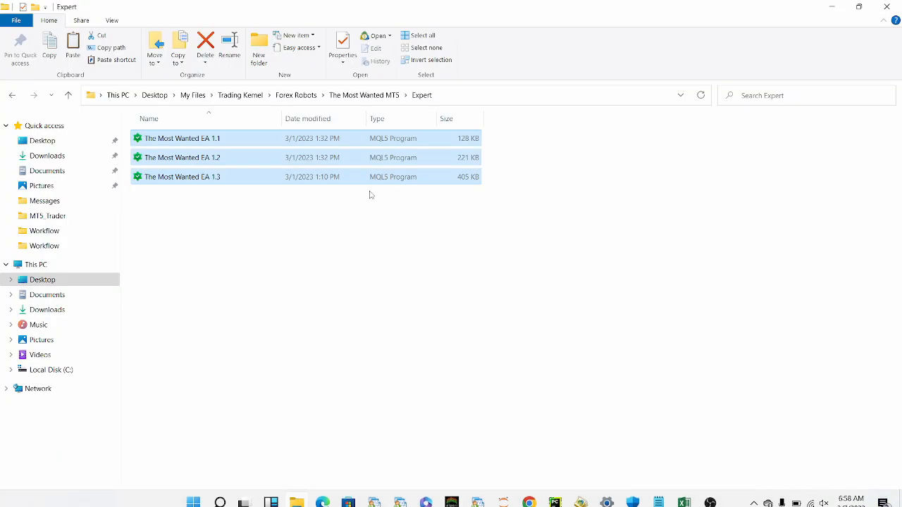
# Step: Extract version.dll from the version archive in The Most Wanted MTS DLL folder
pyautogui.click(68, 96)
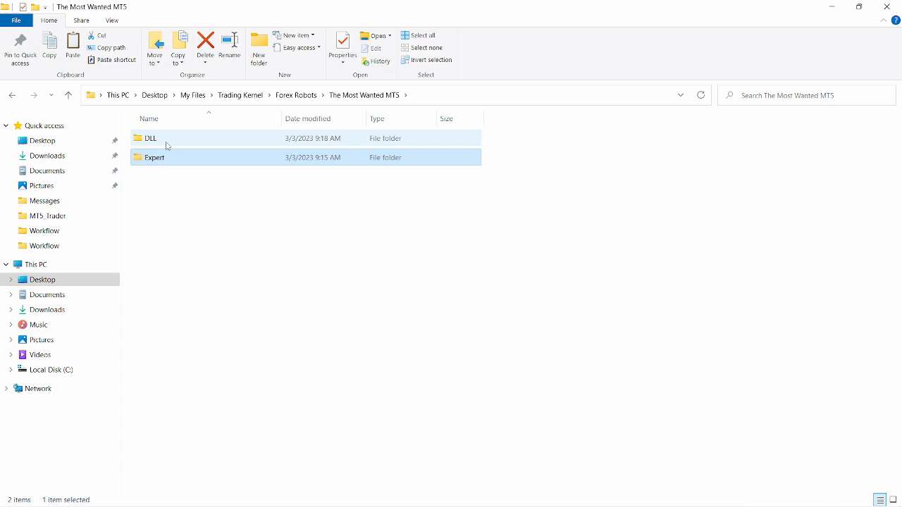
pyautogui.doubleClick(149, 138)
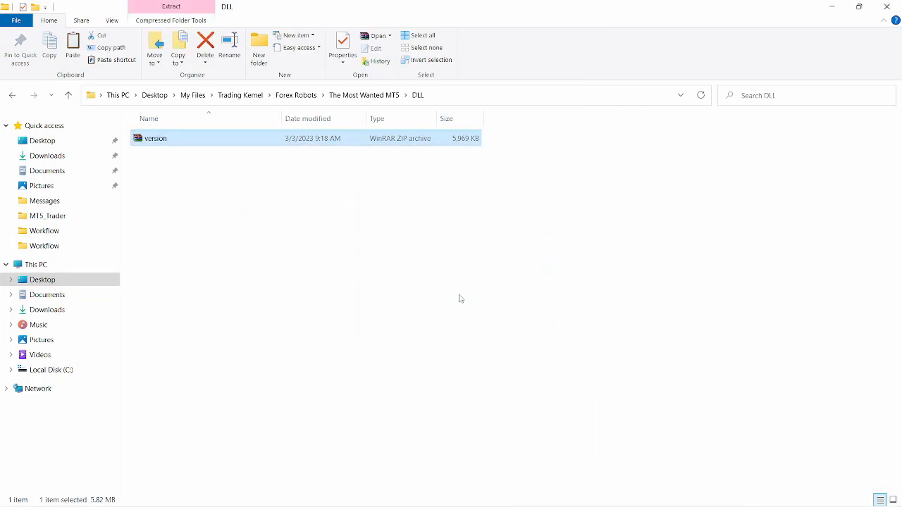
pyautogui.rightClick(157, 138)
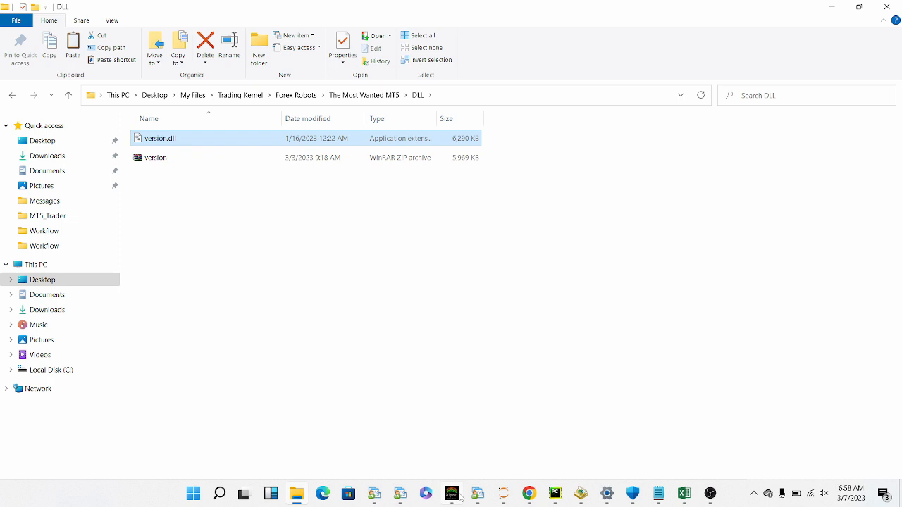
pyautogui.click(506, 437)
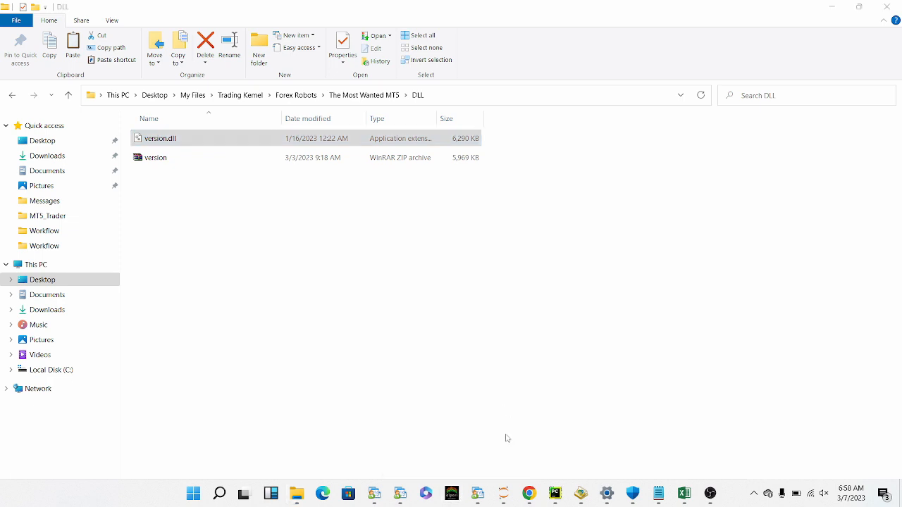
pyautogui.moveTo(452, 493)
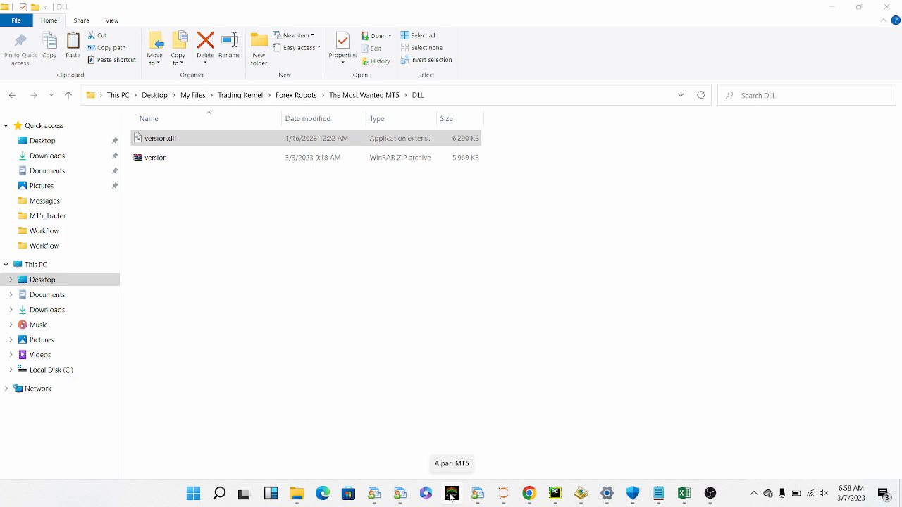
# Step: Open the Alpari MT5 installation folder via the taskbar shortcut's Properties > Open File Location
pyautogui.rightClick(451, 494)
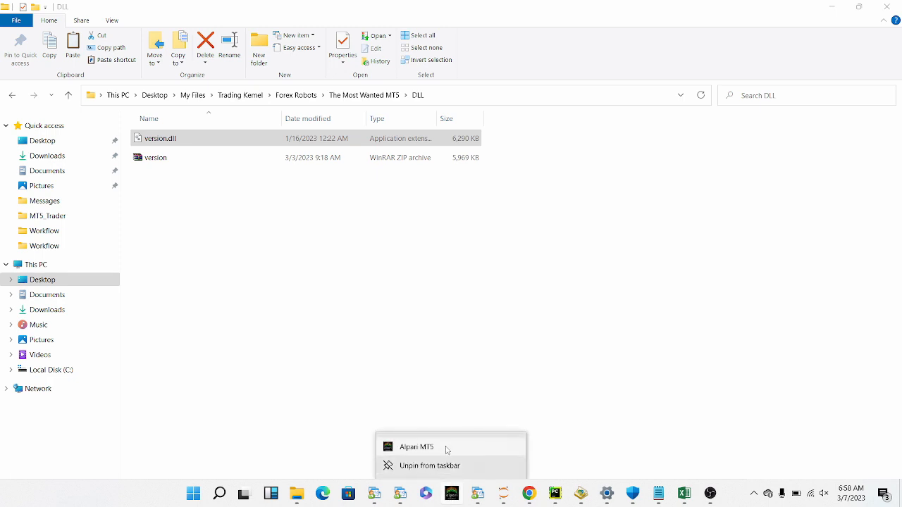
pyautogui.click(417, 446)
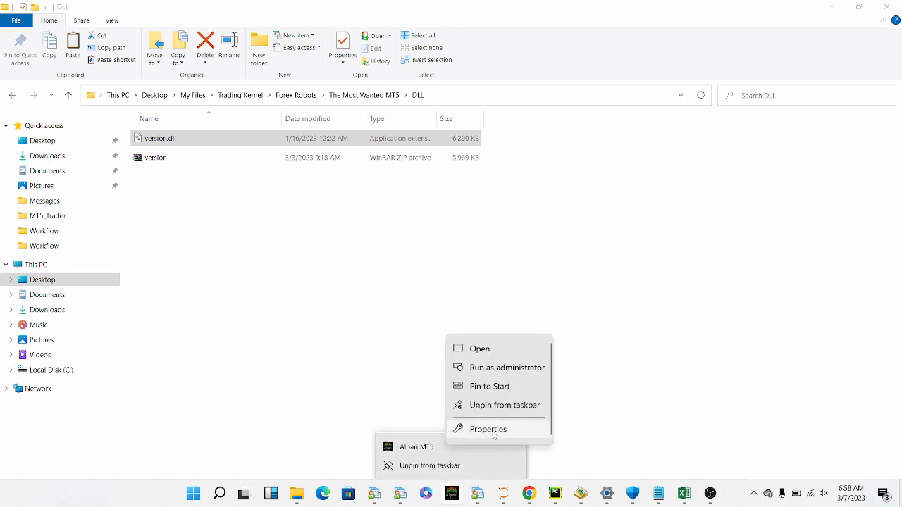
pyautogui.click(487, 428)
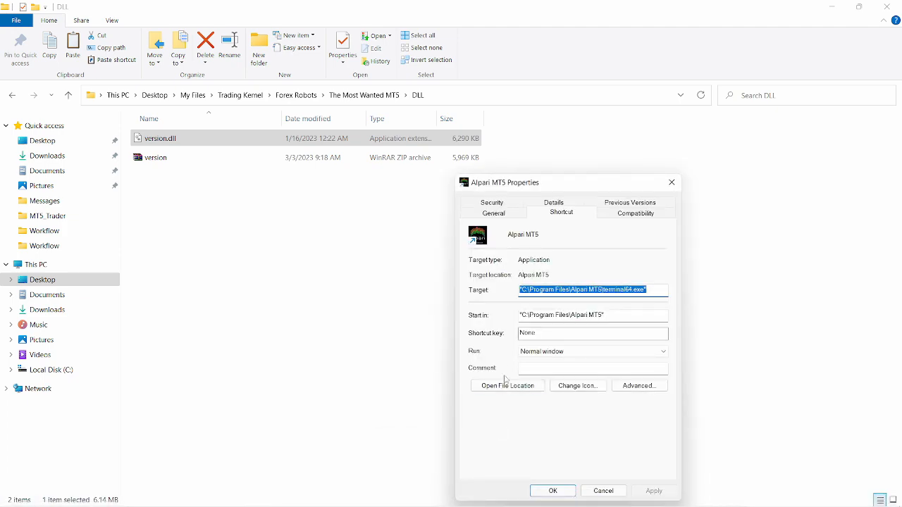
pyautogui.click(507, 386)
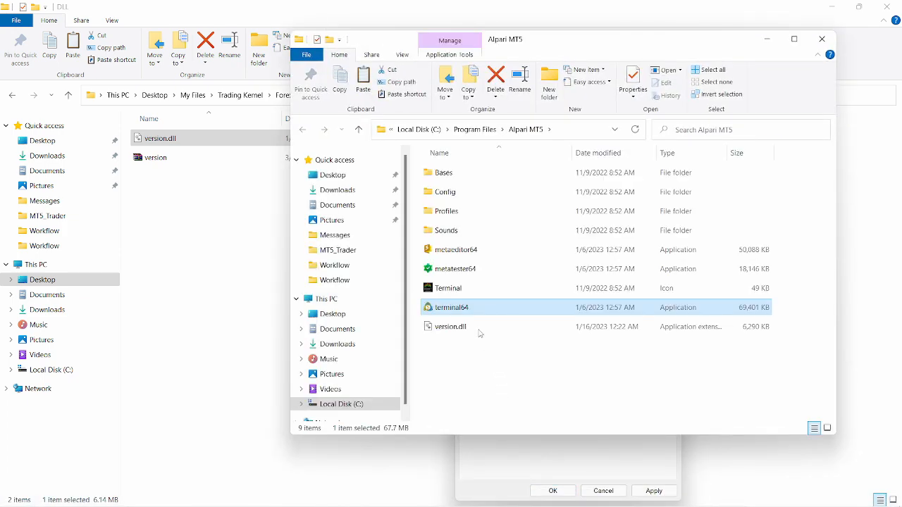
# Step: Paste version.dll there, replacing the existing copy with administrator permission
pyautogui.click(451, 327)
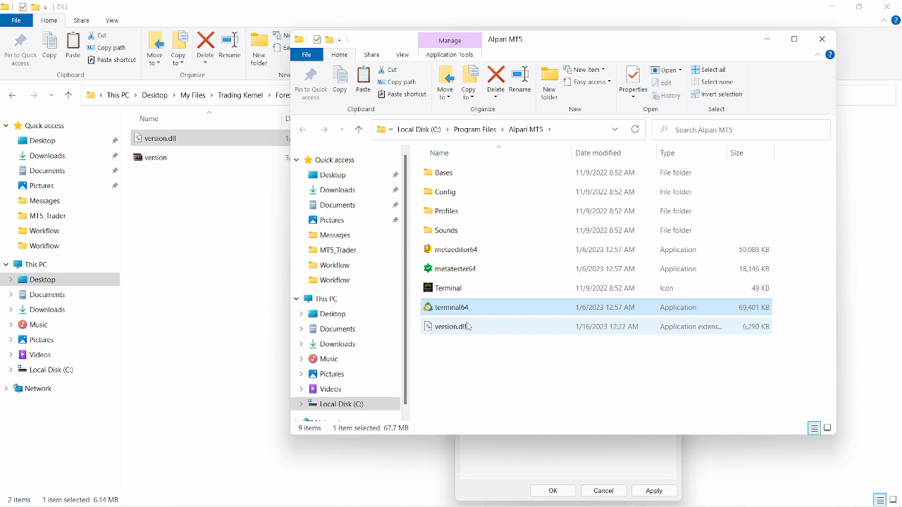
pyautogui.moveTo(477, 330)
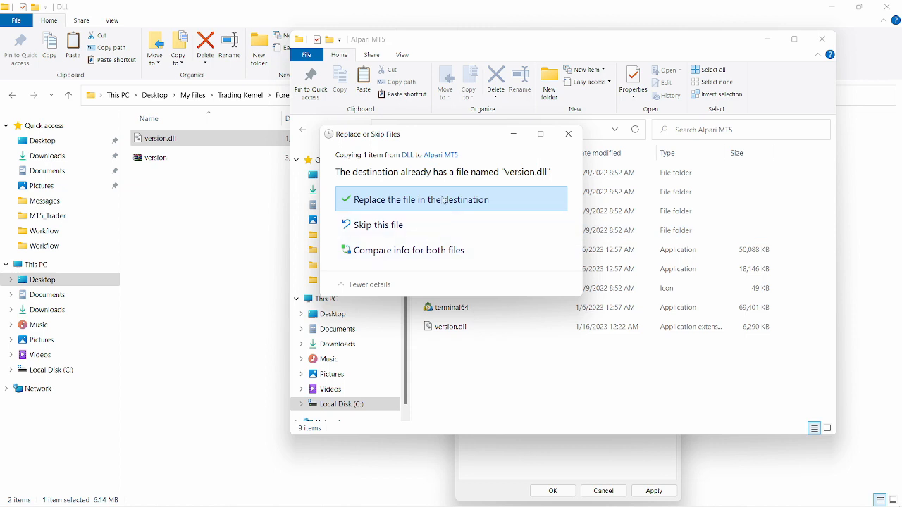
pyautogui.click(425, 200)
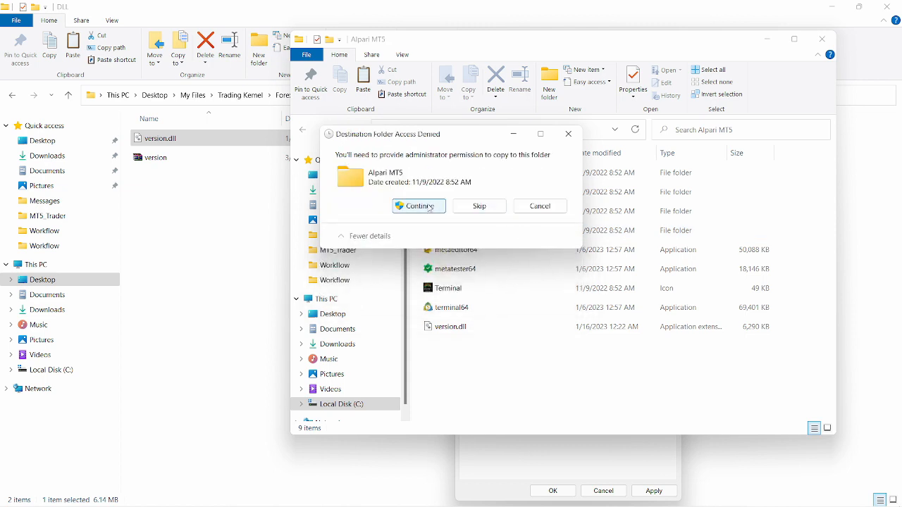
pyautogui.click(418, 206)
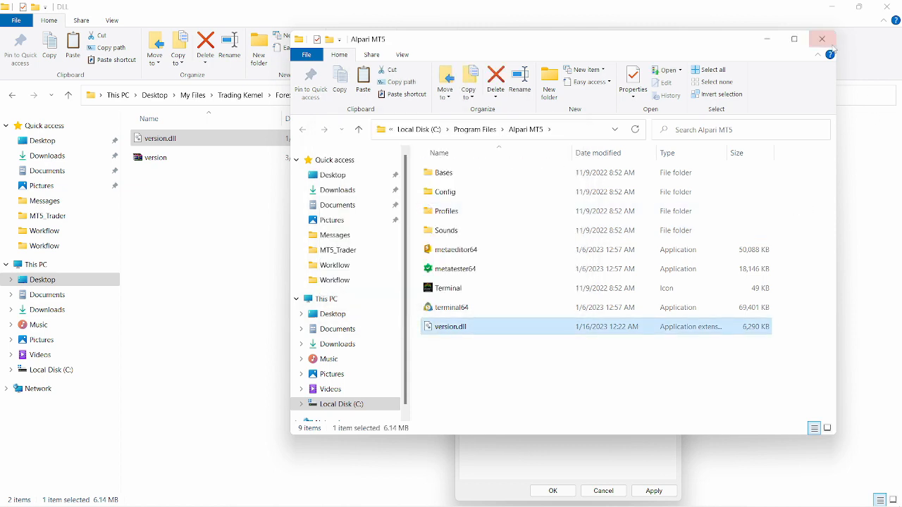
pyautogui.click(822, 39)
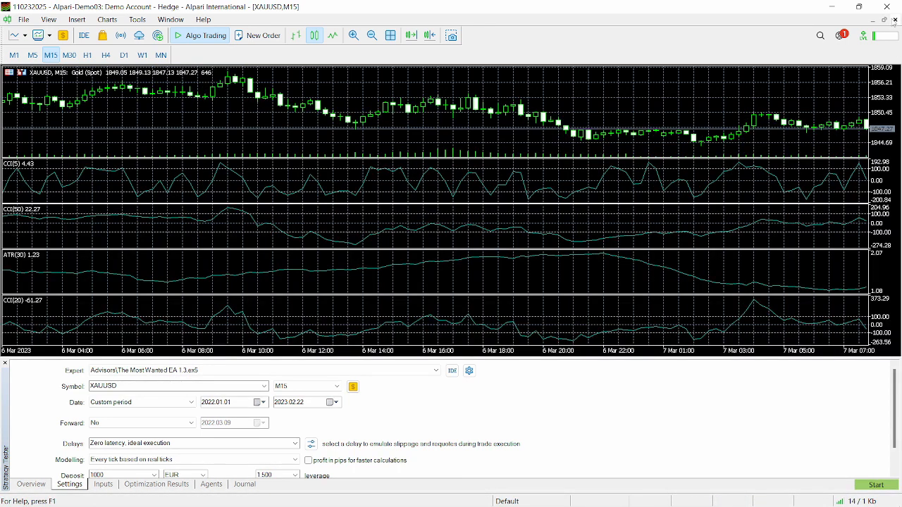
# Step: Close the XAUUSD M15 chart window
pyautogui.click(36, 20)
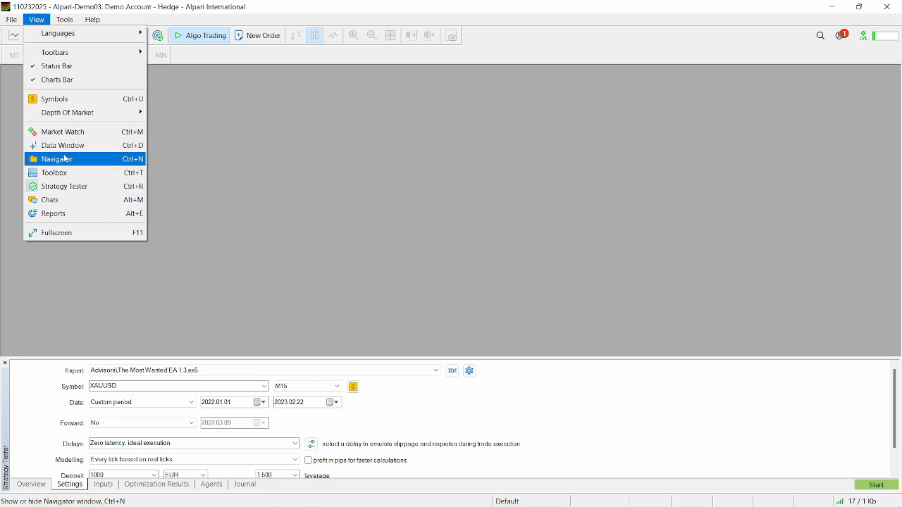
pyautogui.moveTo(55, 99)
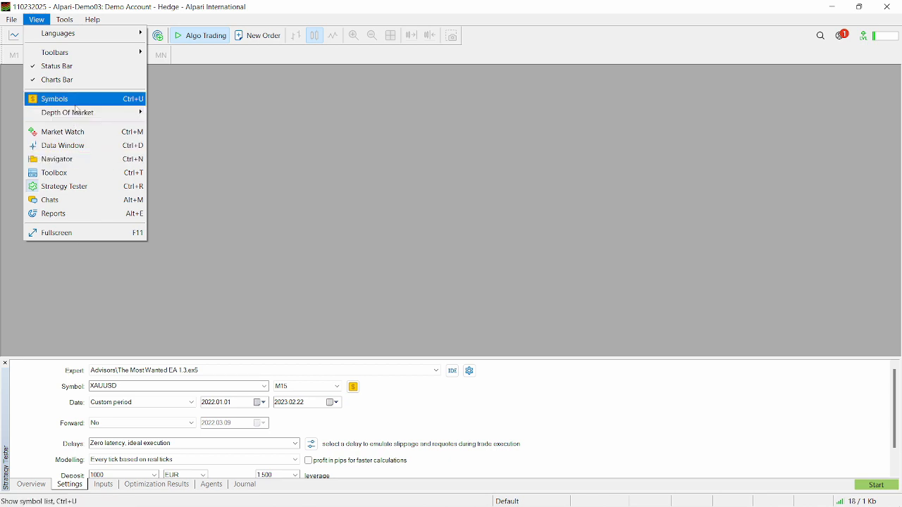
pyautogui.moveTo(64, 186)
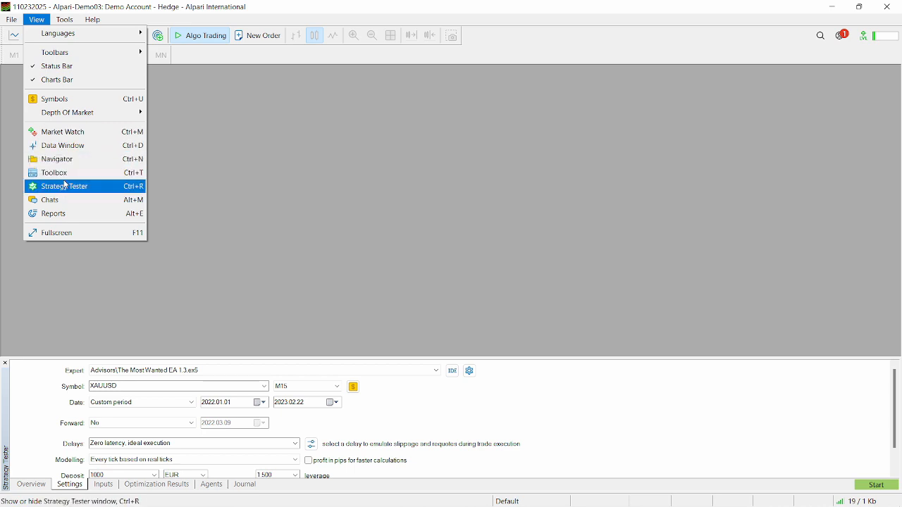
# Step: Open a maximized XAUUSD H1 chart from Market Watch and show the Navigator's Expert Advisors tree
pyautogui.click(63, 131)
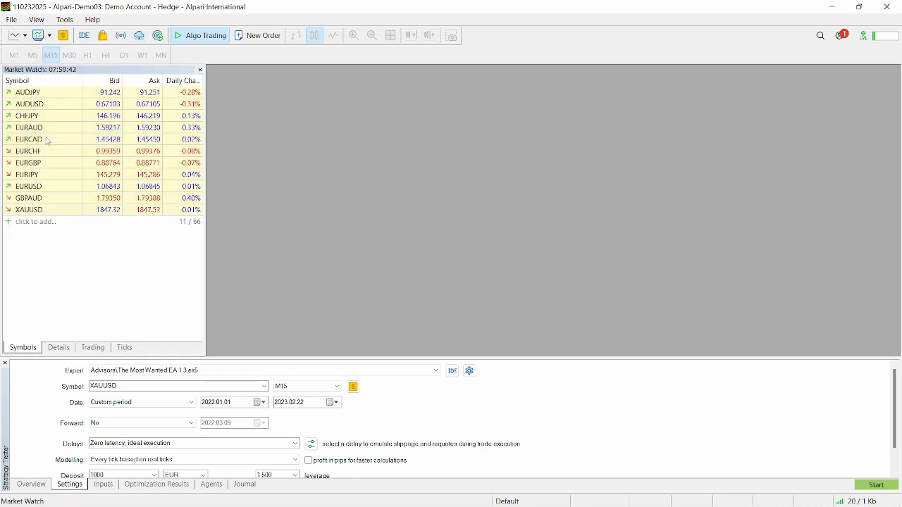
pyautogui.doubleClick(29, 208)
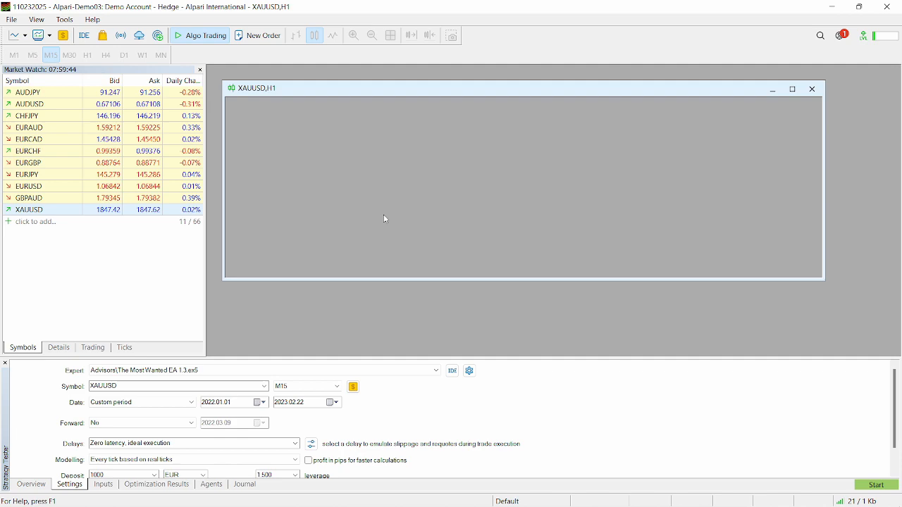
pyautogui.click(87, 55)
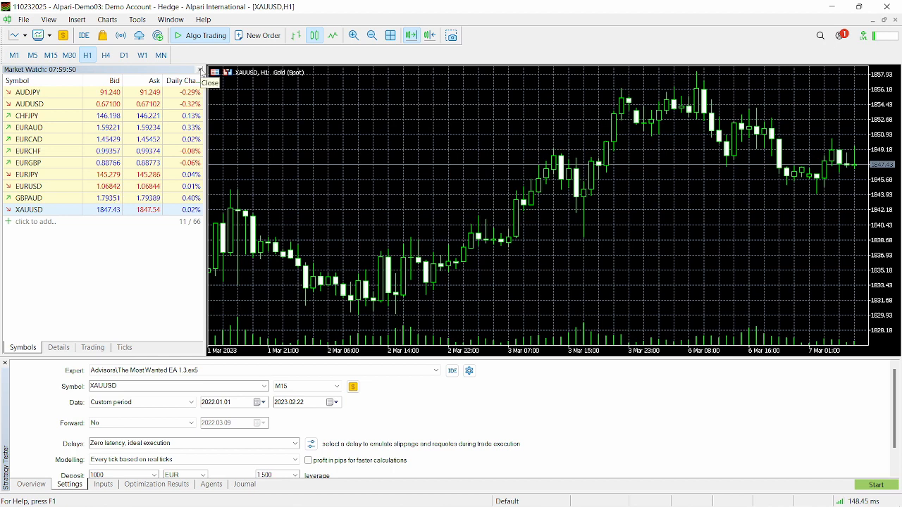
pyautogui.click(48, 20)
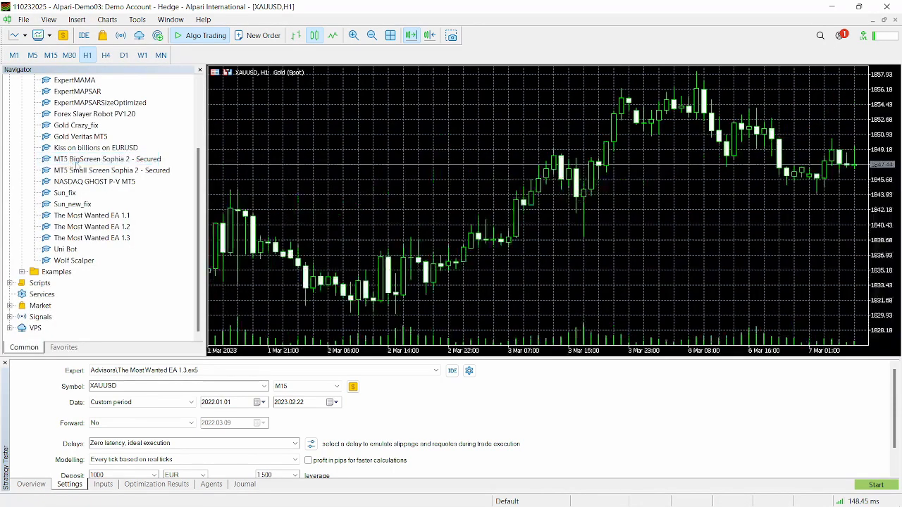
# Step: Attach The Most Wanted EA 1.3 from the Navigator to the XAUUSD chart, opening its Inputs dialog
pyautogui.rightClick(106, 169)
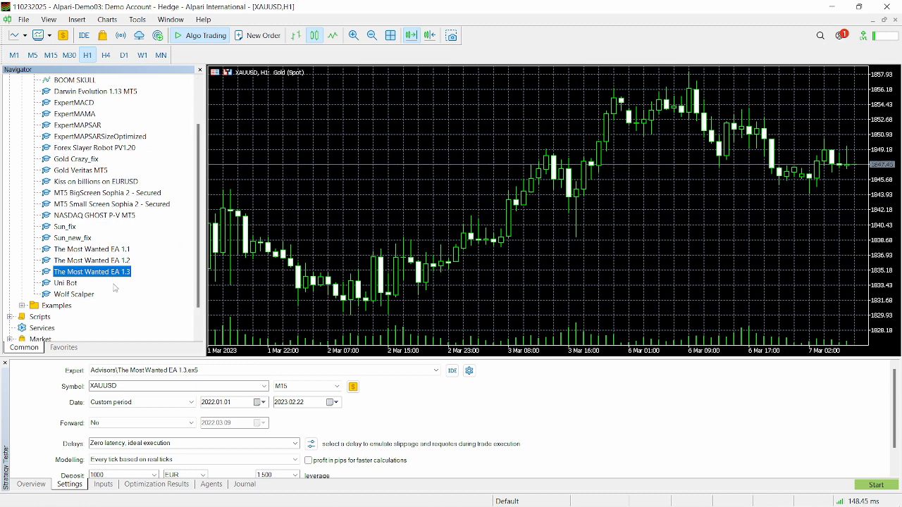
pyautogui.doubleClick(92, 271)
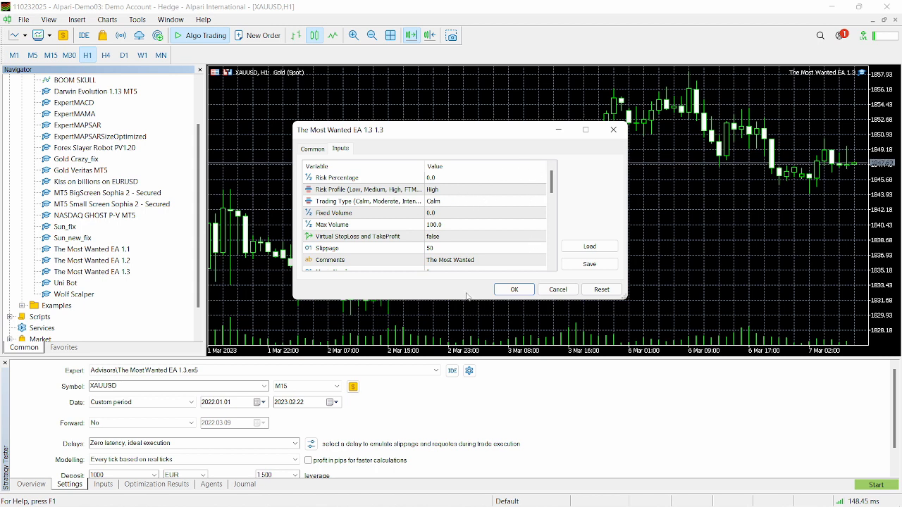
# Step: Set Risk Percentage to 0.5 and choose Medium as the Risk Profile
pyautogui.scroll(-3)
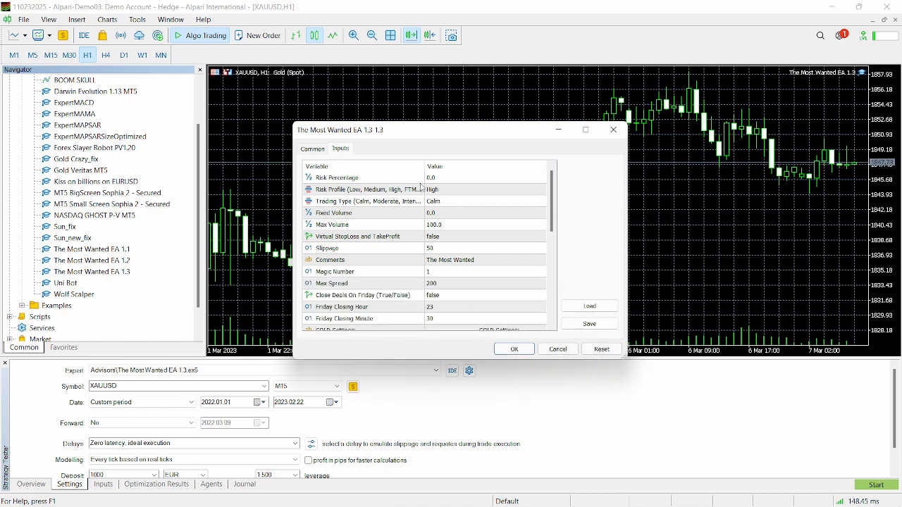
pyautogui.click(487, 177)
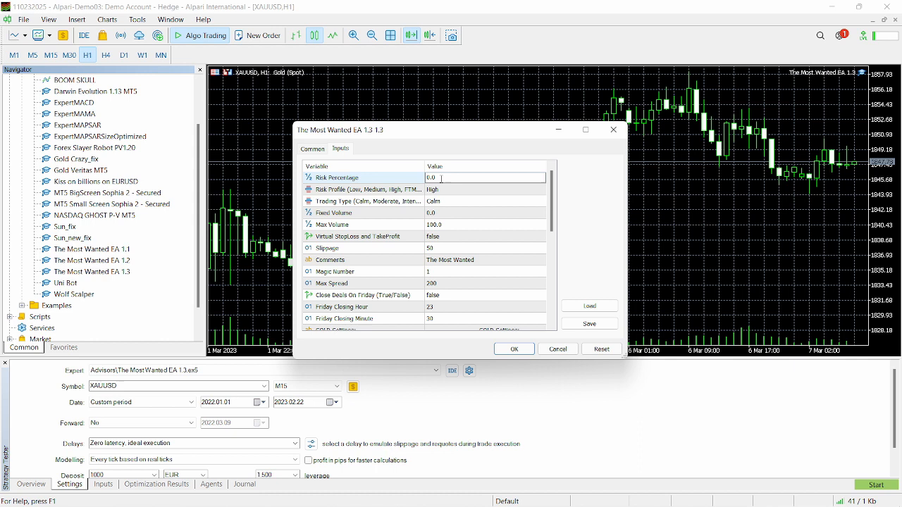
pyautogui.write('0.5')
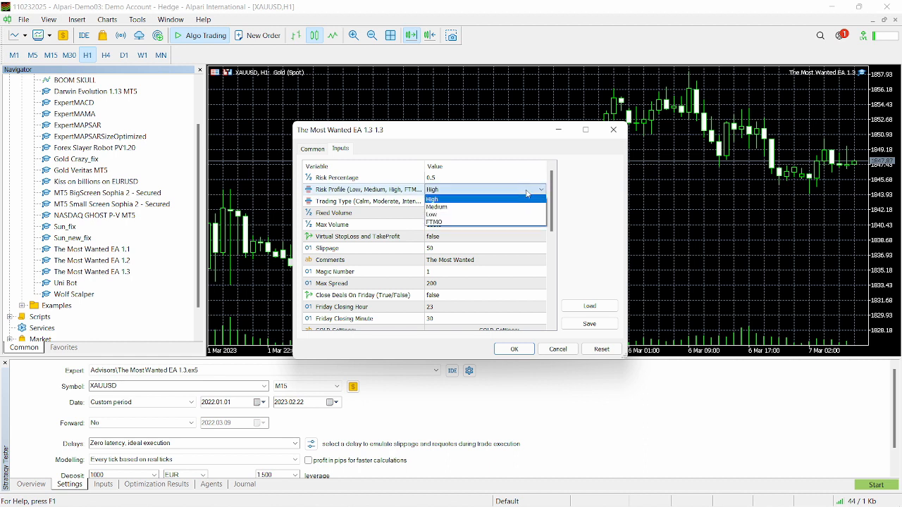
pyautogui.click(437, 206)
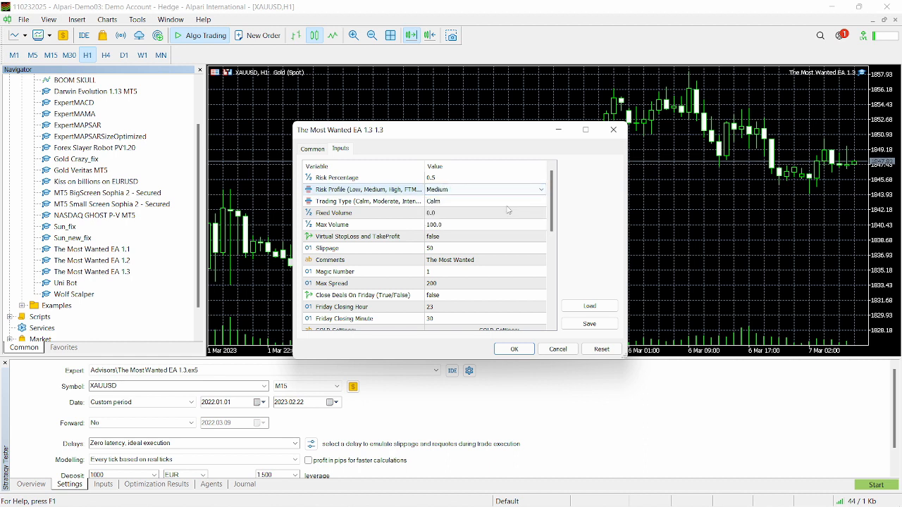
pyautogui.click(485, 189)
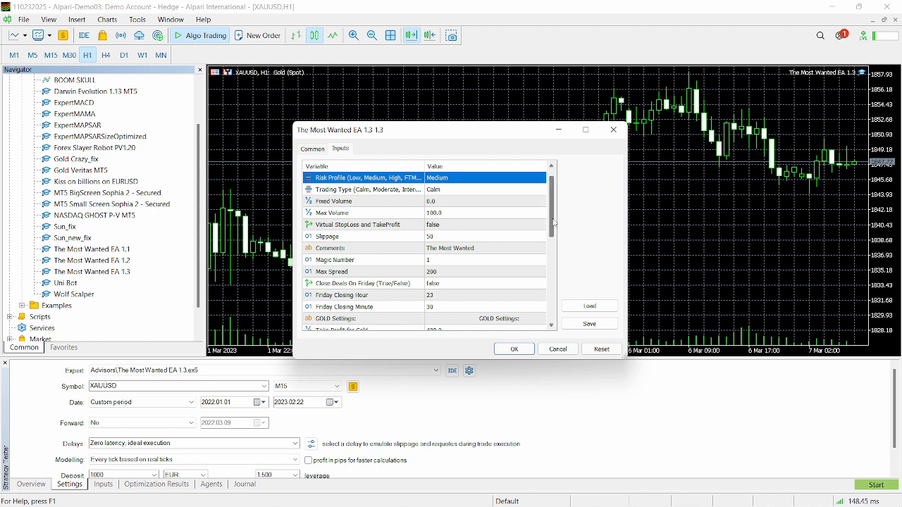
# Step: Review the remaining inputs — Gold, EURUSD, EURGBP and Trail settings — including Take Profit for Gold
pyautogui.scroll(-3)
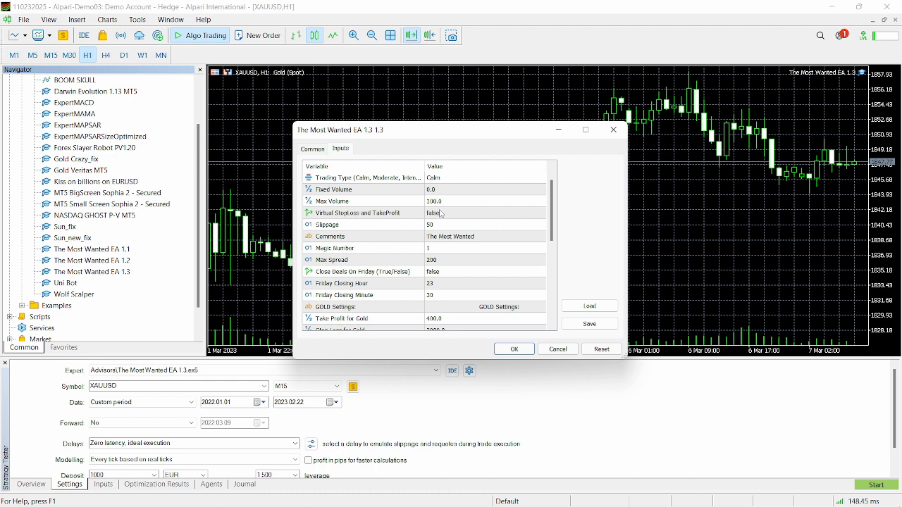
pyautogui.moveTo(445, 215)
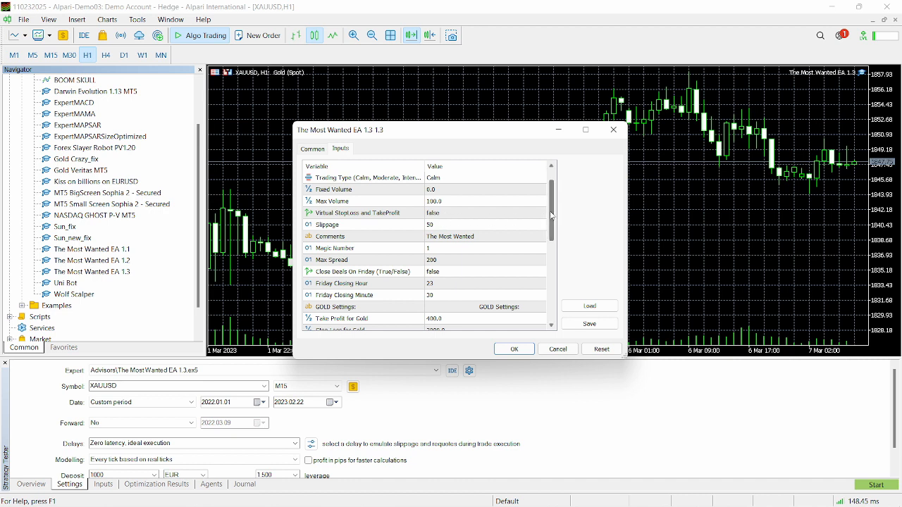
pyautogui.scroll(-3)
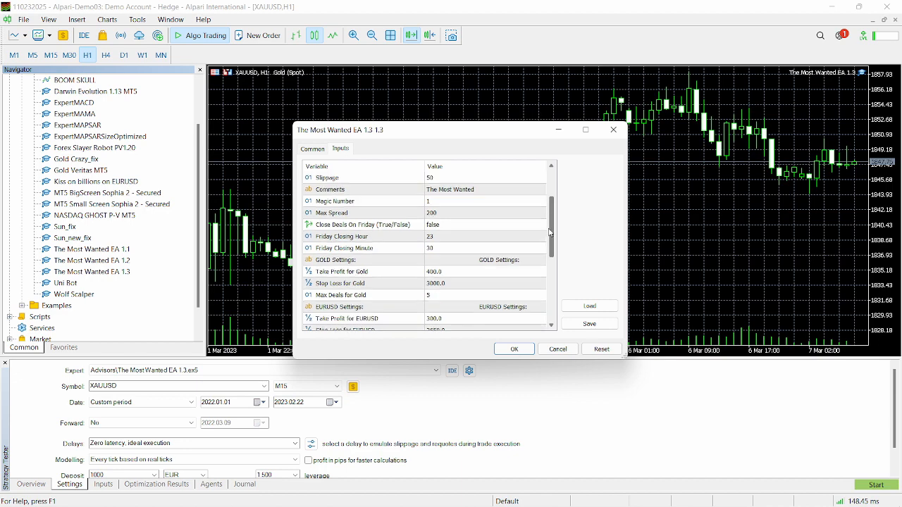
pyautogui.scroll(-3)
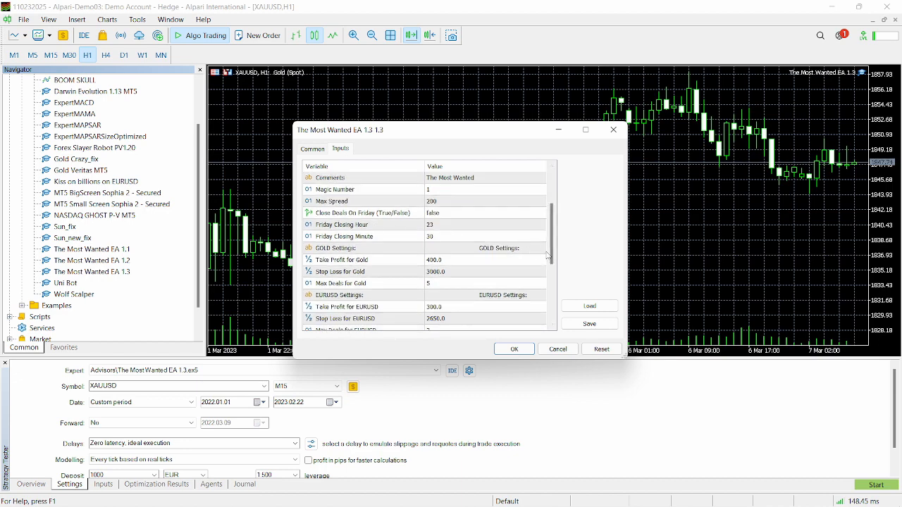
pyautogui.scroll(-3)
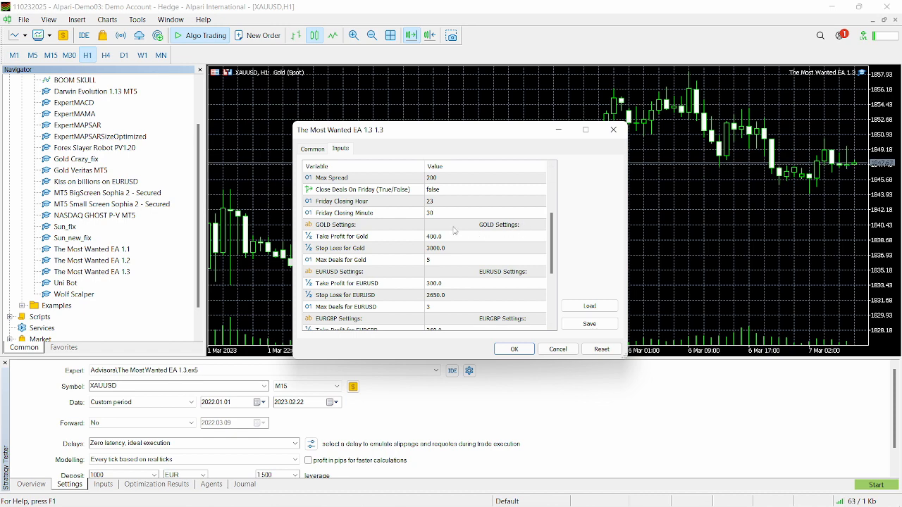
pyautogui.scroll(-3)
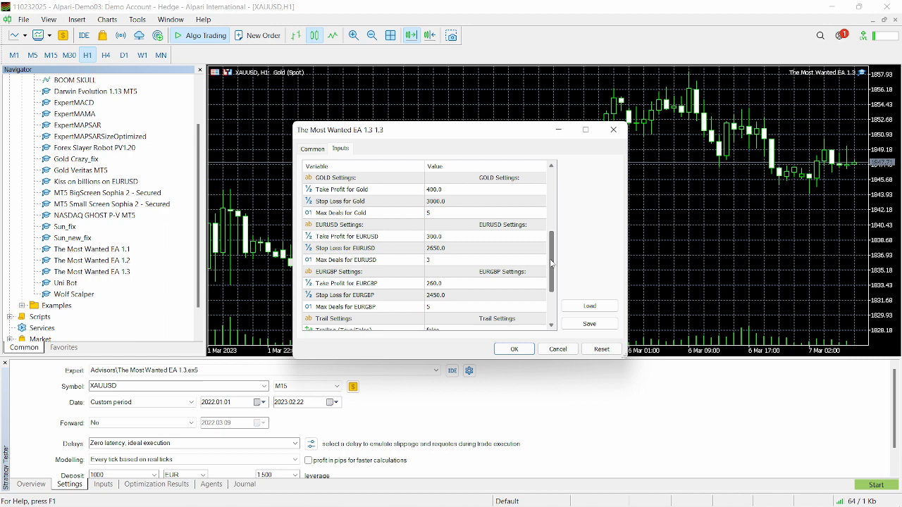
pyautogui.scroll(-3)
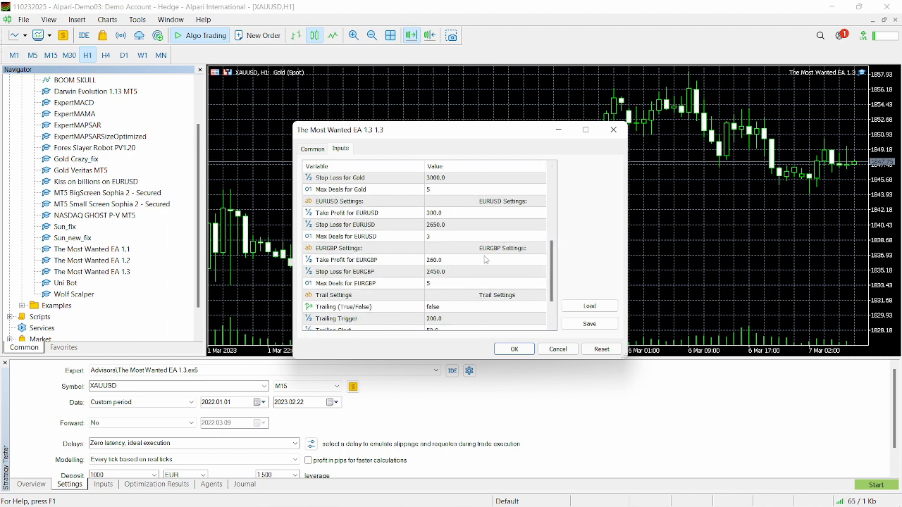
pyautogui.scroll(-3)
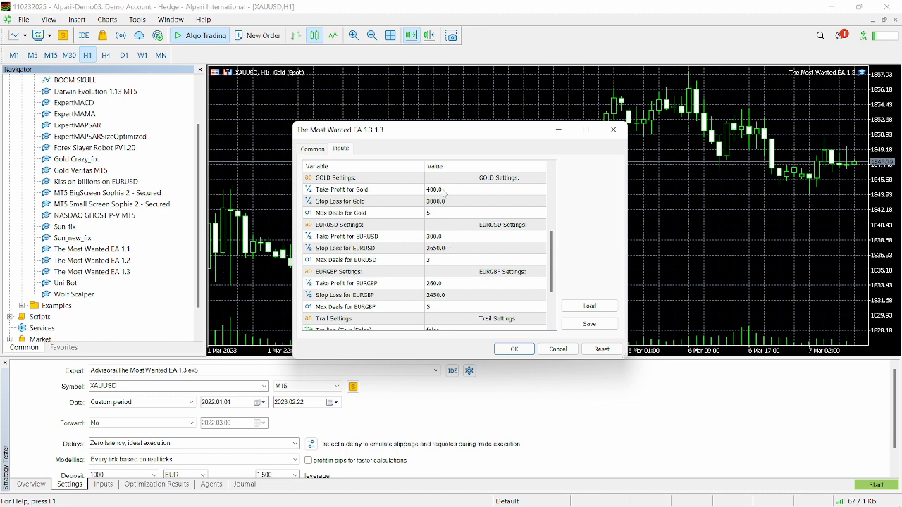
pyautogui.click(364, 189)
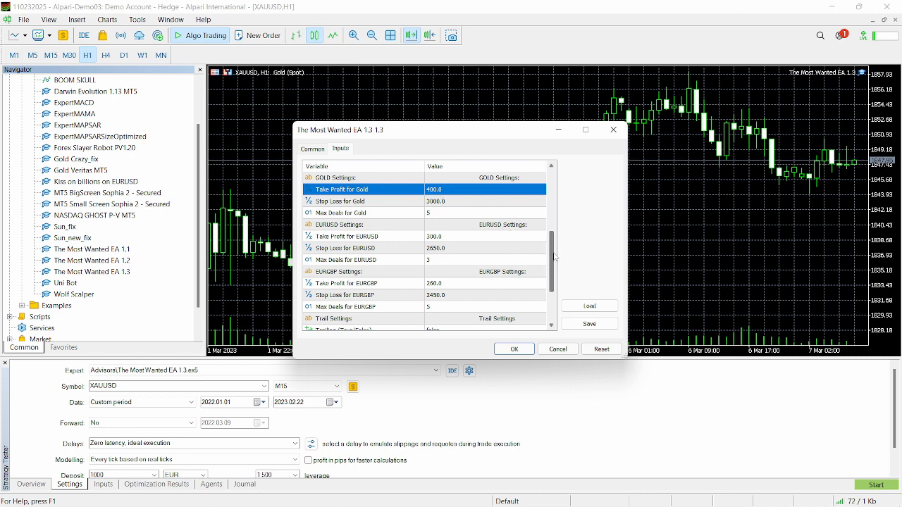
# Step: Confirm the EA inputs so The Most Wanted EA 1.3 runs on the XAUUSD H1 chart
pyautogui.scroll(-3)
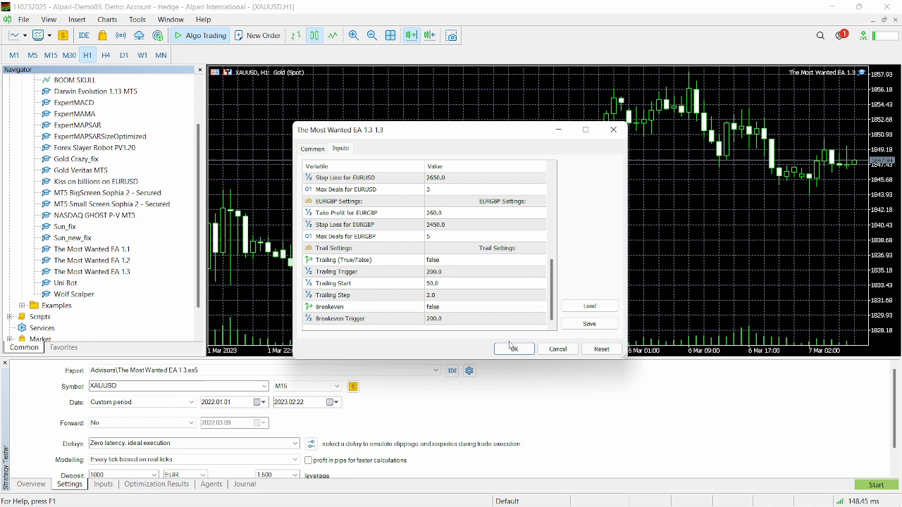
pyautogui.click(513, 350)
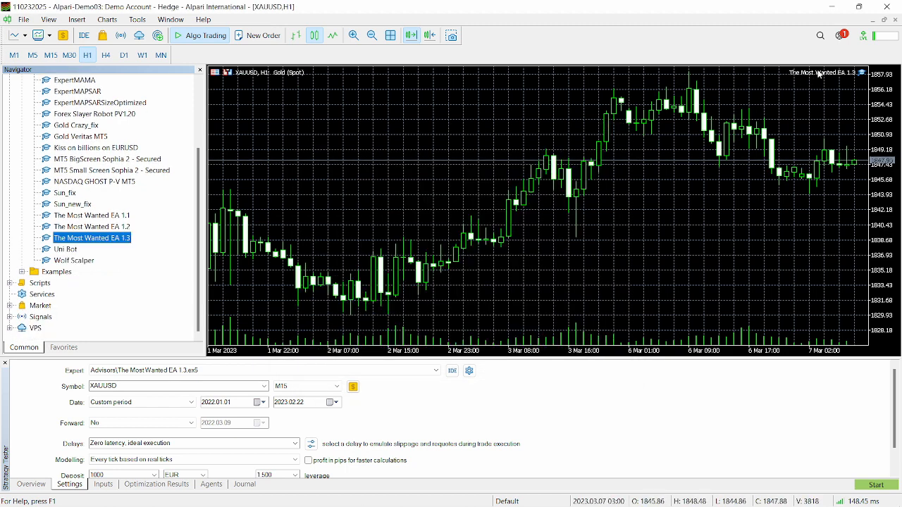
pyautogui.moveTo(240, 164)
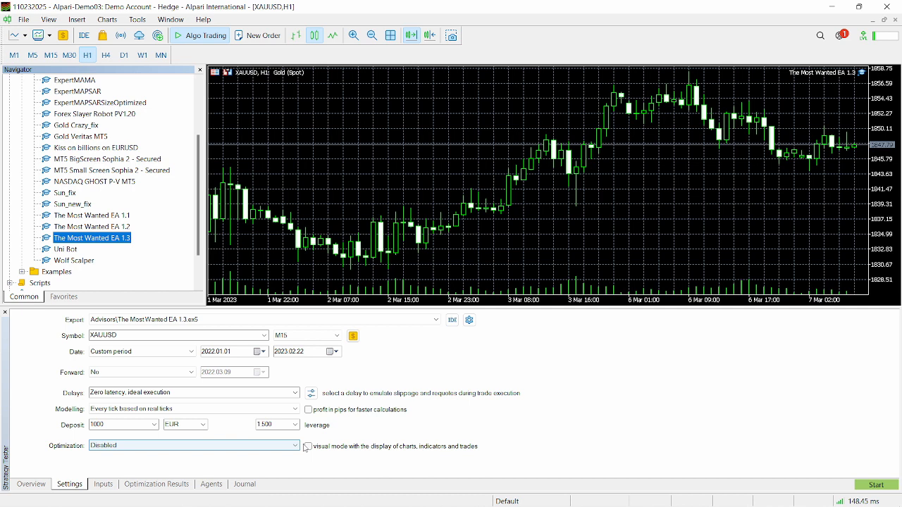
# Step: Enable visual mode with charts, indicators and trades, and start the XAUUSD M15 backtest
pyautogui.click(307, 445)
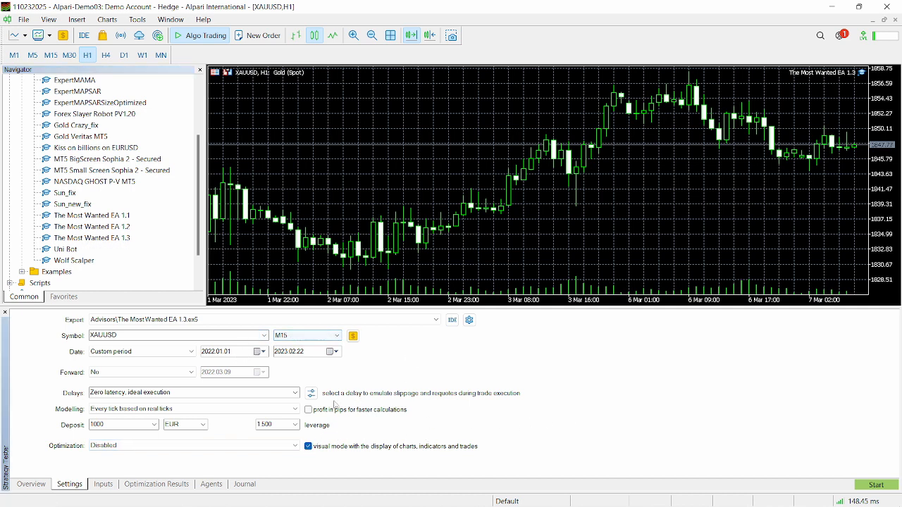
pyautogui.click(877, 485)
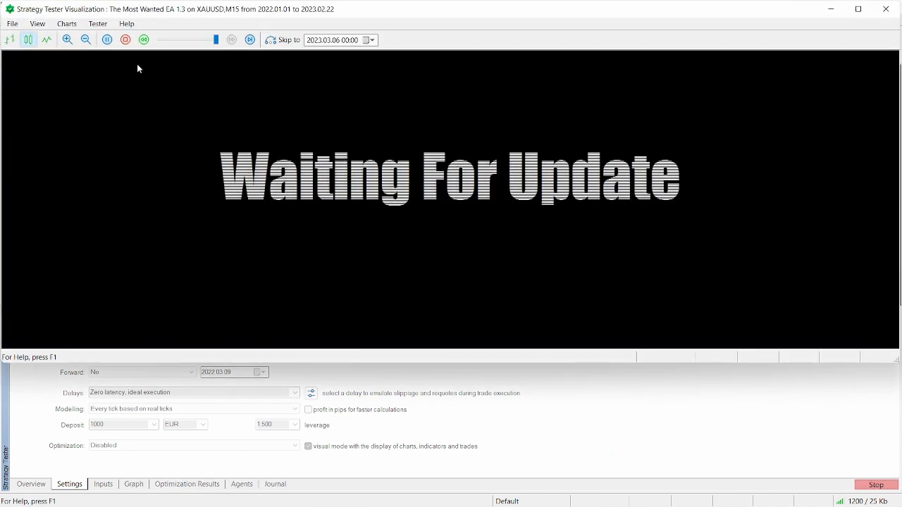
pyautogui.moveTo(107, 39)
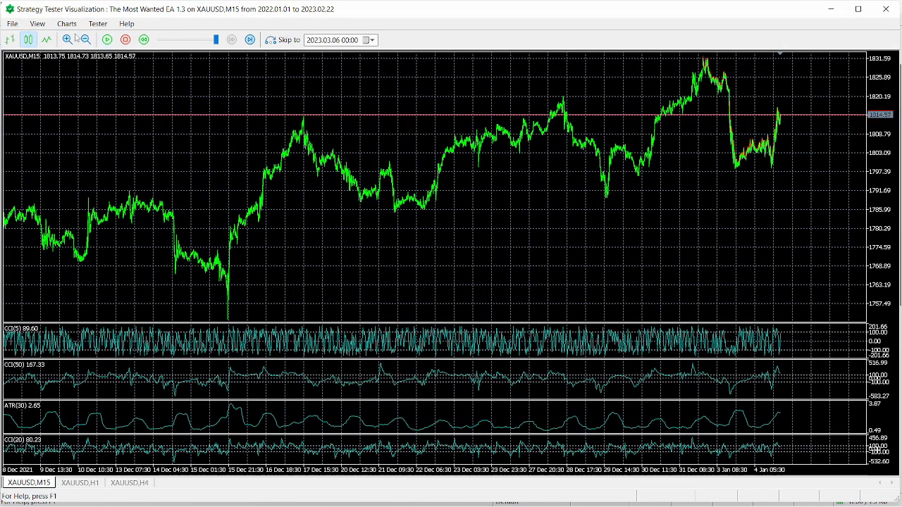
# Step: Adjust tester playback so the visual backtest advances into early January with gold trades opening and closing
pyautogui.click(107, 40)
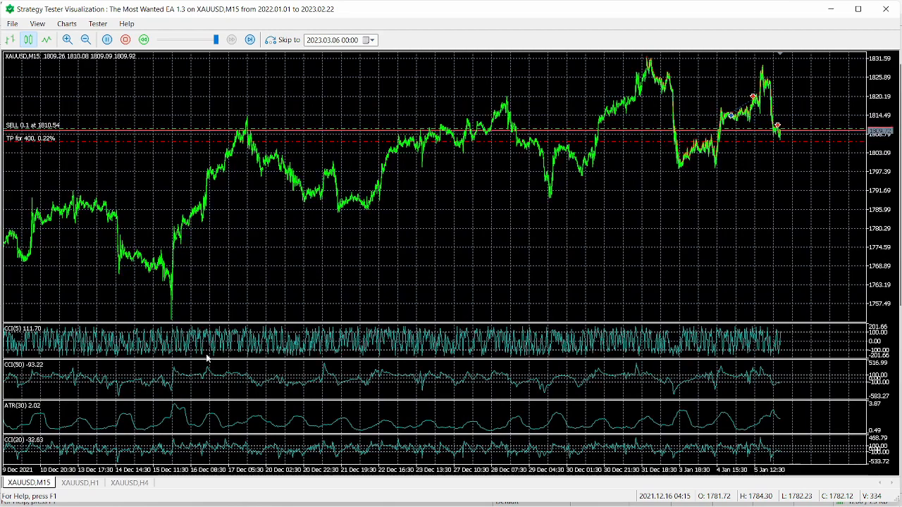
pyautogui.click(251, 39)
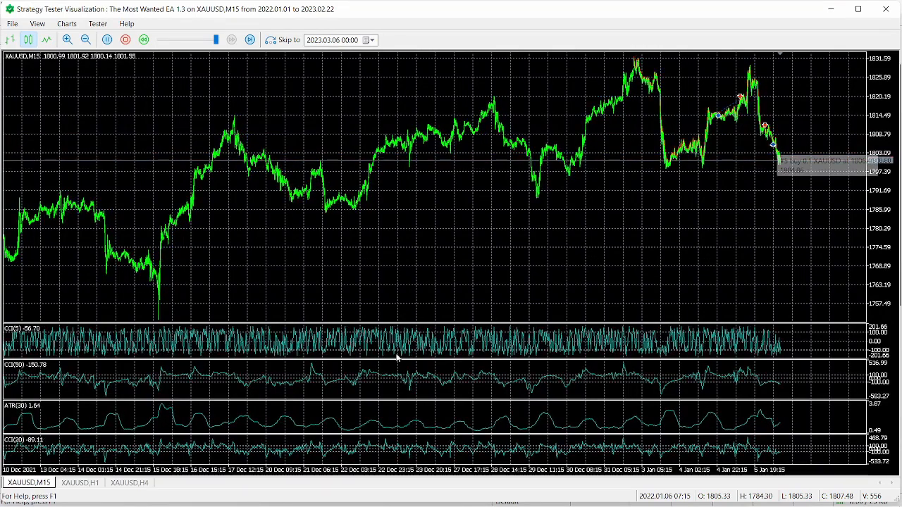
pyautogui.click(250, 39)
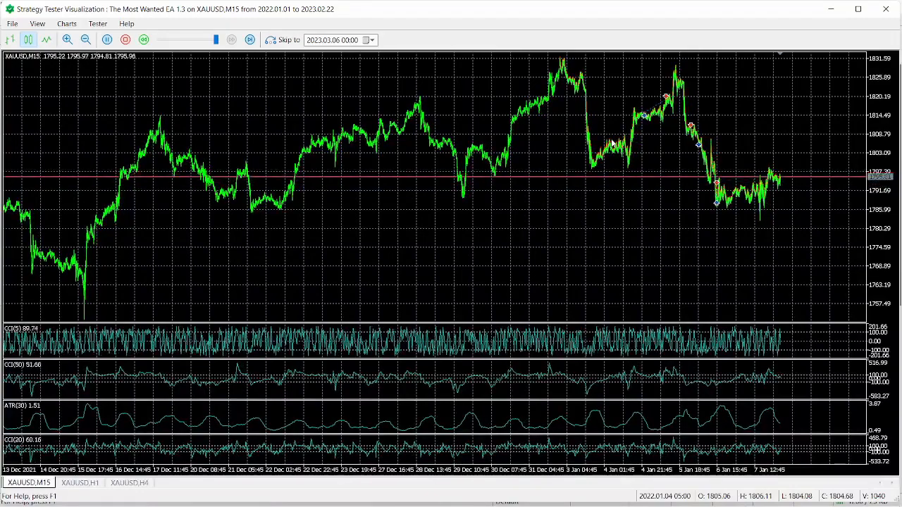
pyautogui.click(250, 39)
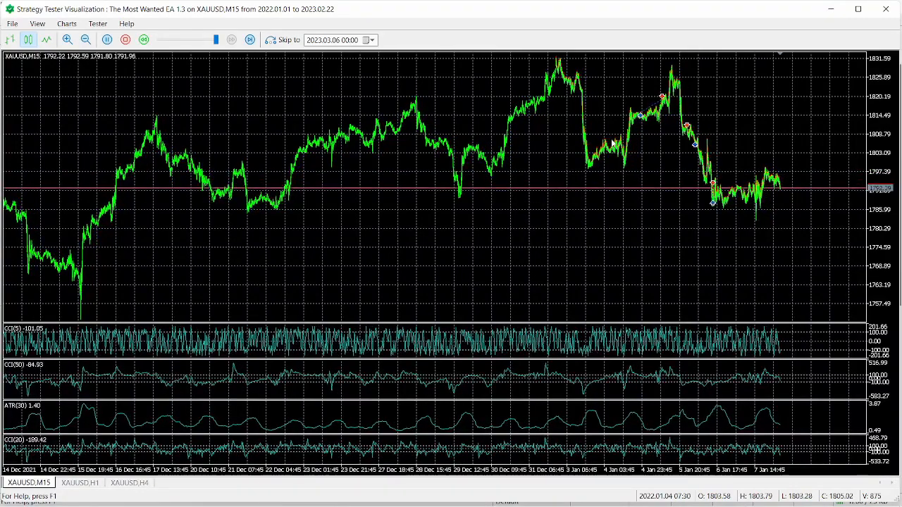